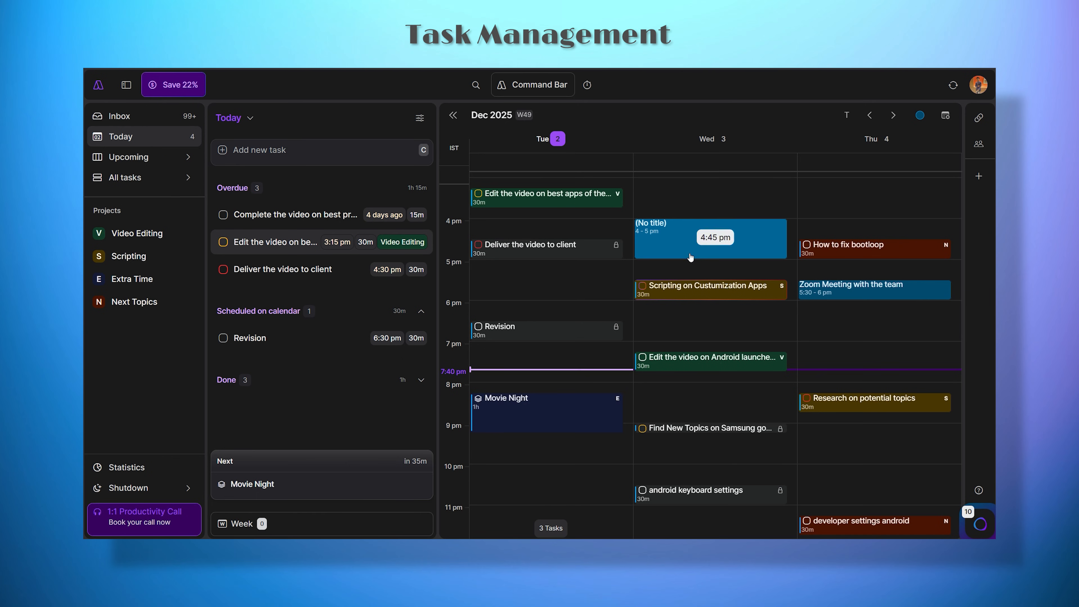
# Edit the untitled Wednesday 4–5 pm event, titling it 'Meeting with team' and adjusting its start time
pyautogui.click(710, 239)
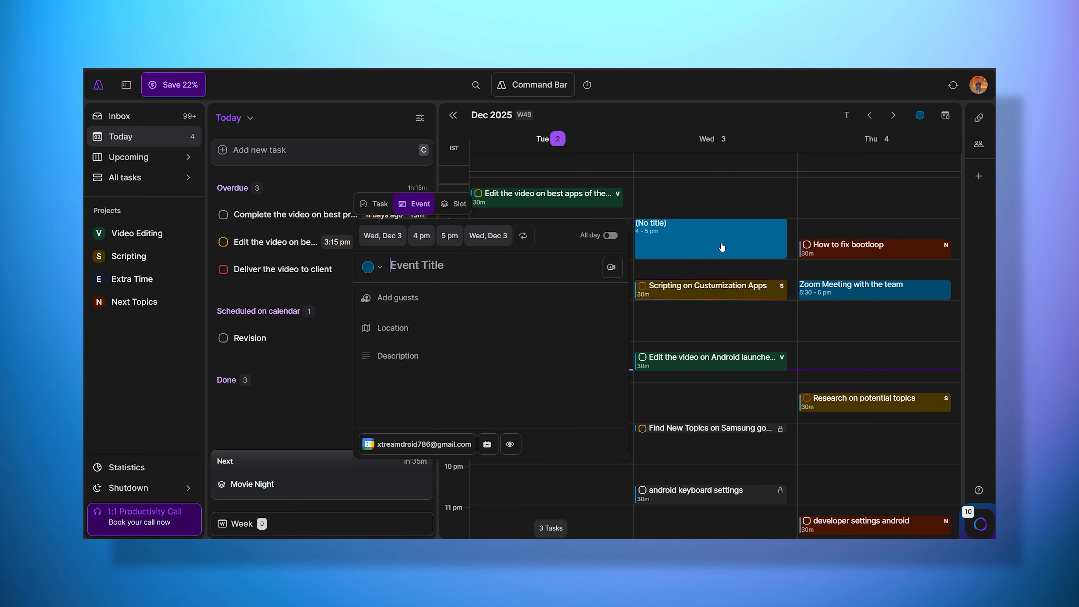
pyautogui.click(382, 235)
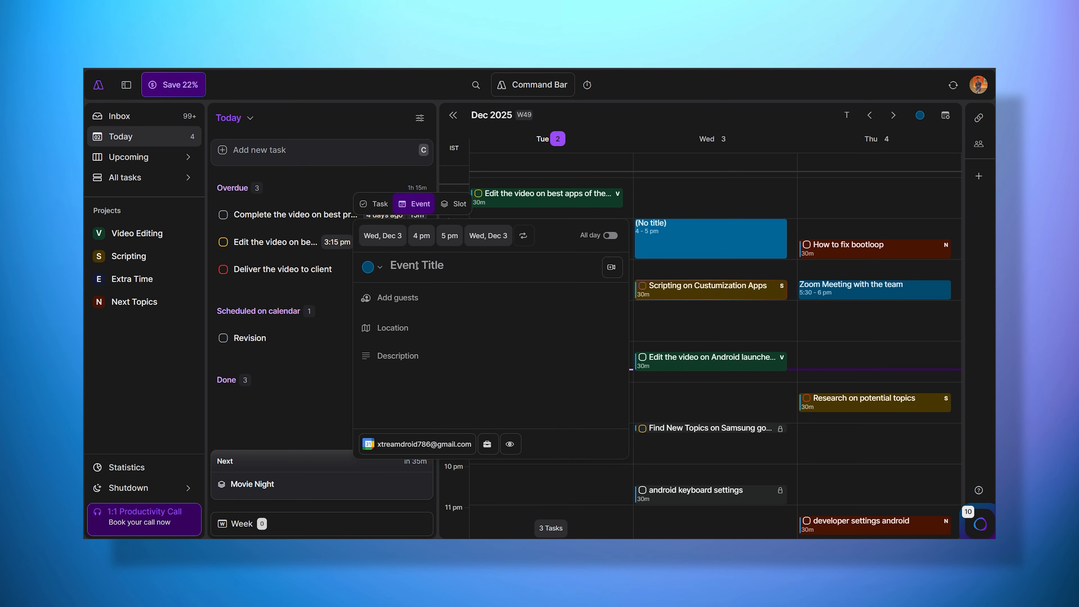
pyautogui.click(420, 236)
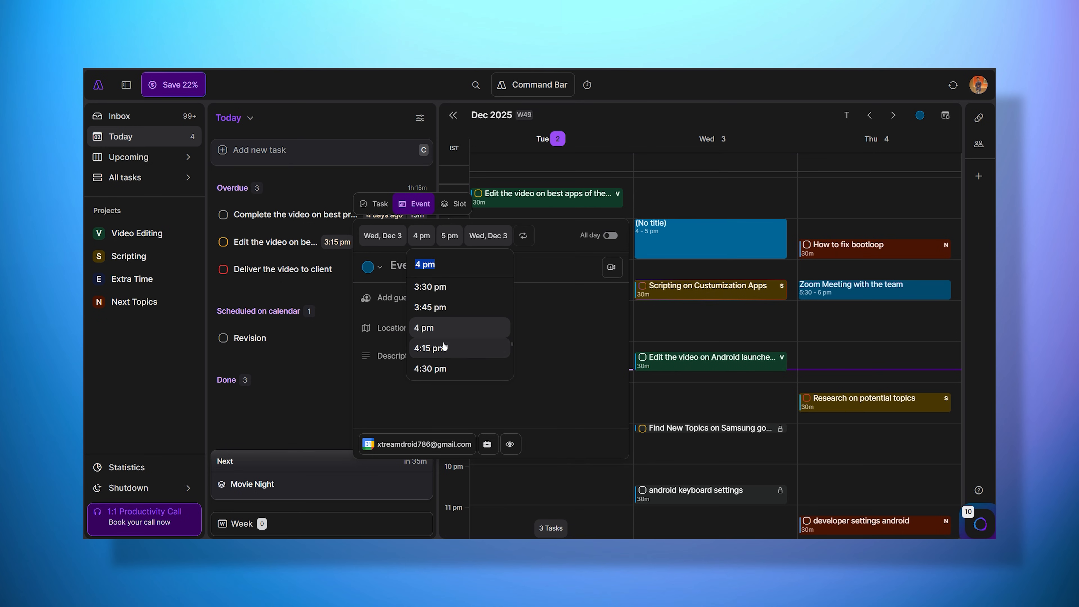
pyautogui.moveTo(523, 235)
pyautogui.write('Meeting with team')
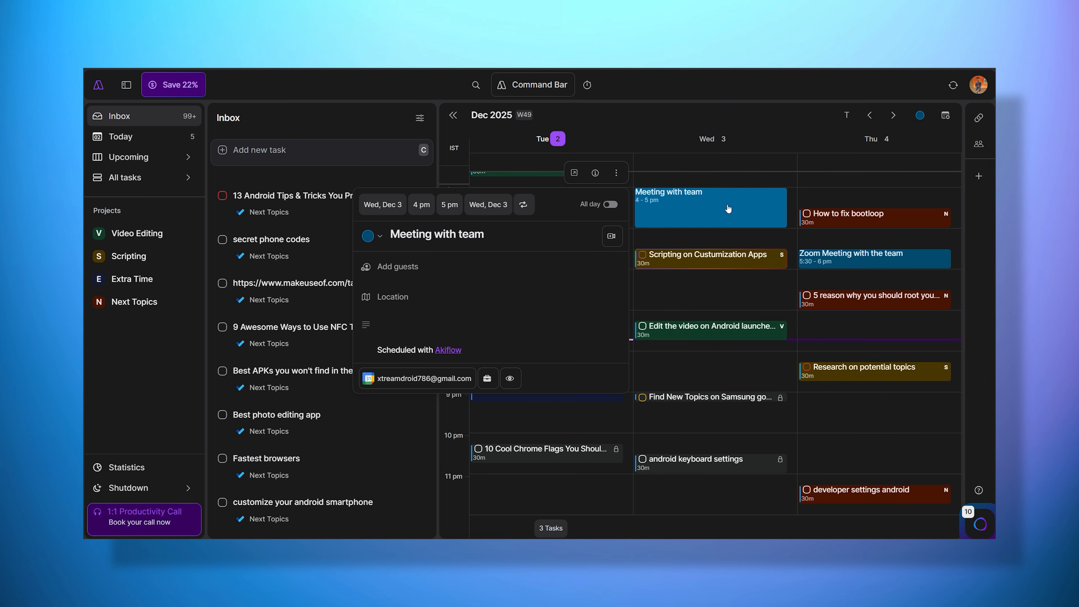
# Attach a Google Meet link and save the change for only this occurrence
pyautogui.click(611, 236)
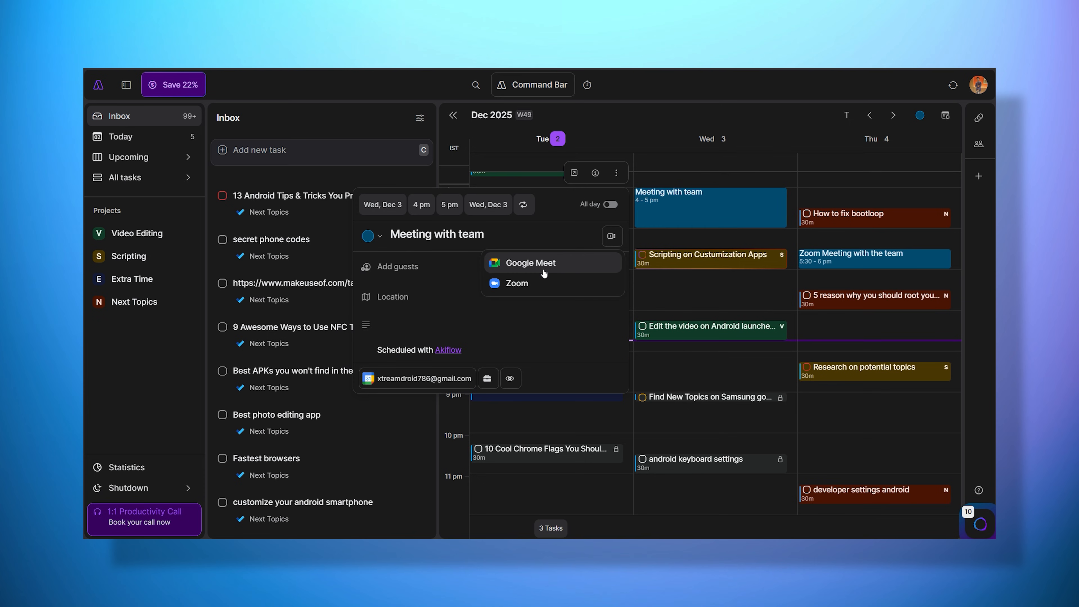
pyautogui.click(530, 263)
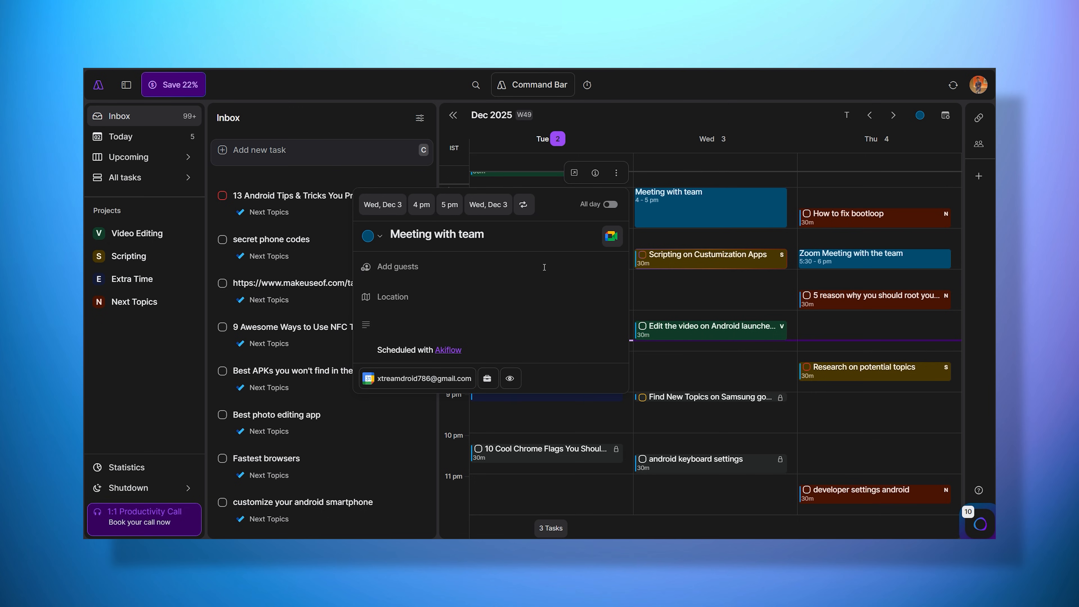
pyautogui.click(523, 205)
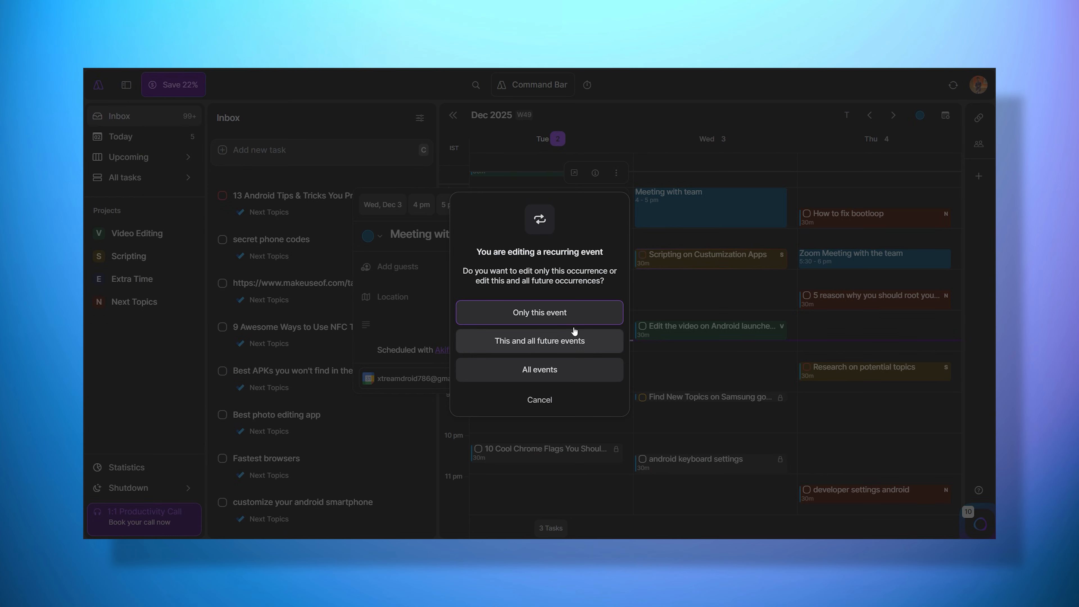
pyautogui.click(538, 311)
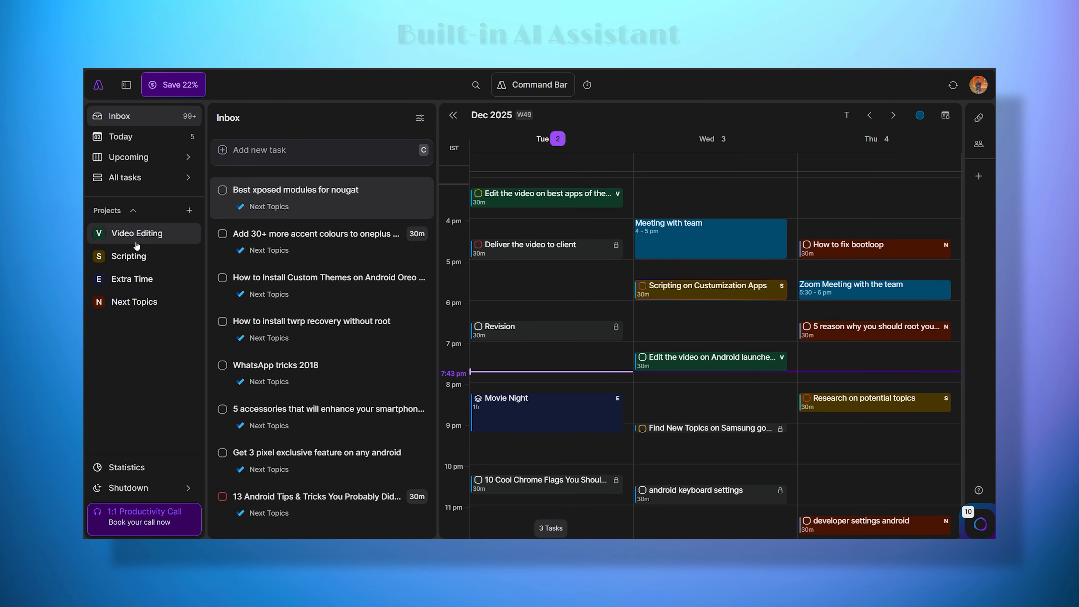
# Create an 'Essential work' slot Thursday 9:15 pm with Answer Comments and Check Emails, then view Statistics
pyautogui.click(129, 257)
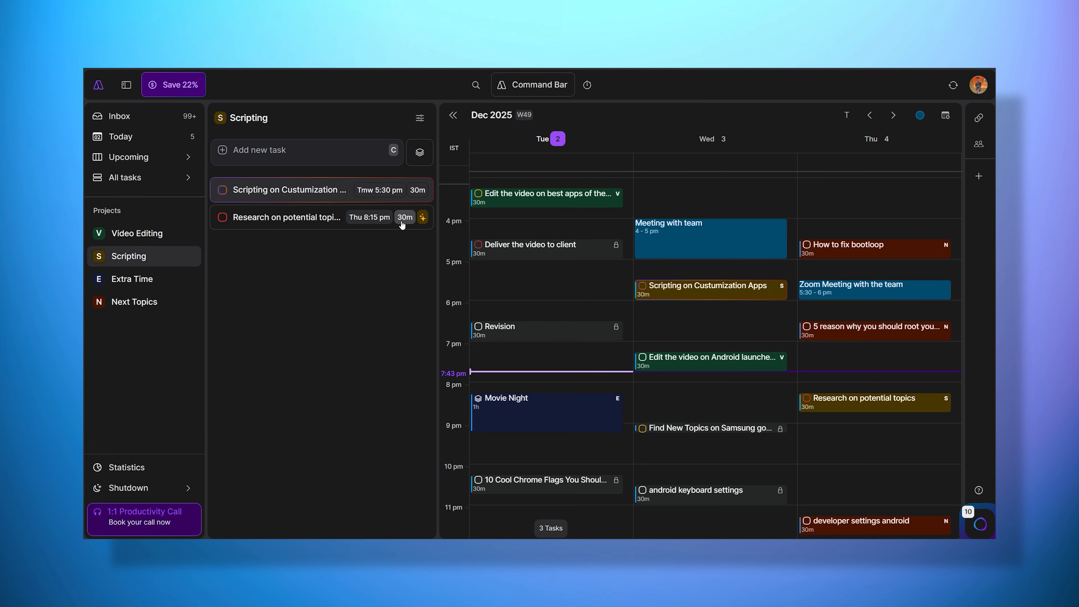
pyautogui.moveTo(423, 217)
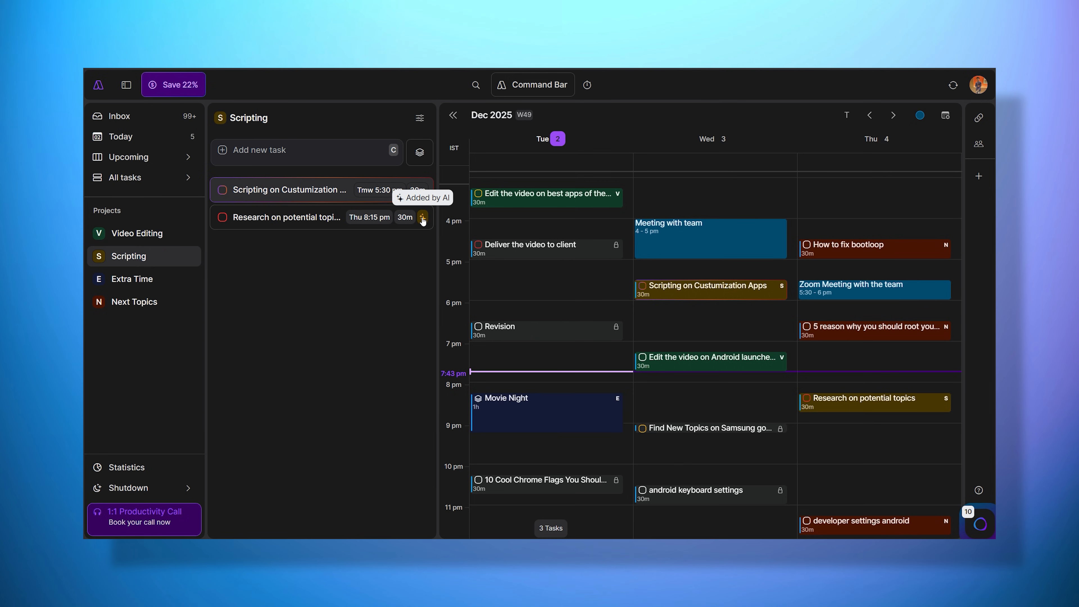
pyautogui.click(422, 217)
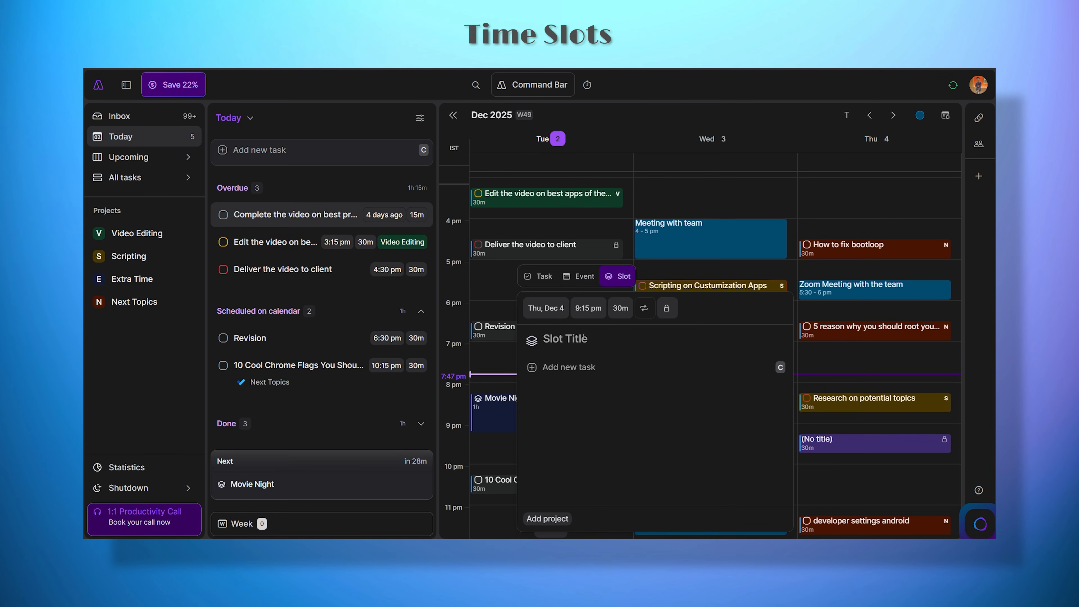
pyautogui.click(869, 115)
pyautogui.write('Find New Topics')
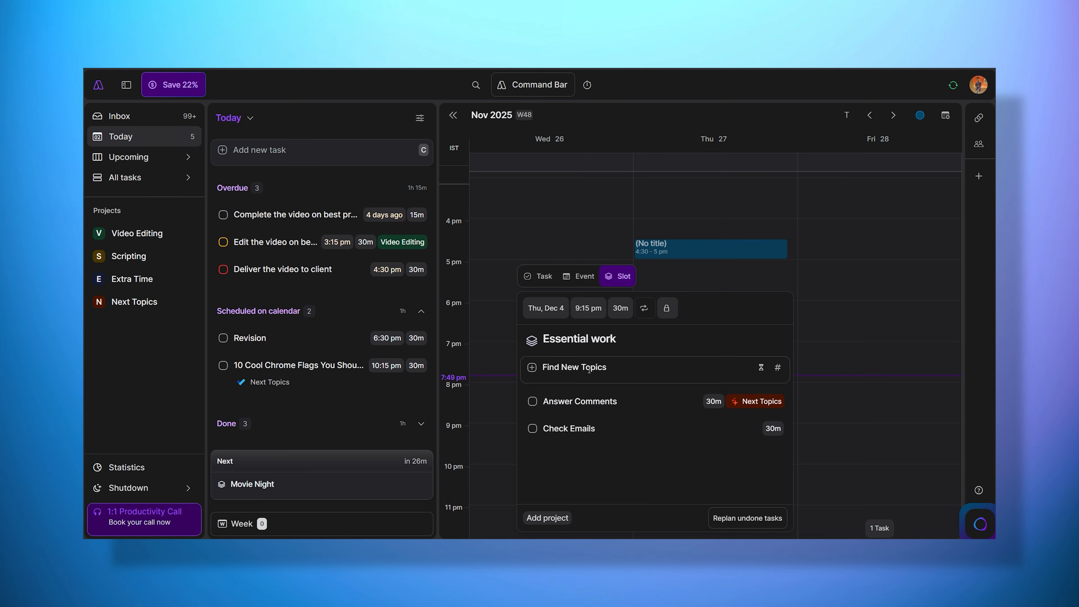
pyautogui.click(125, 467)
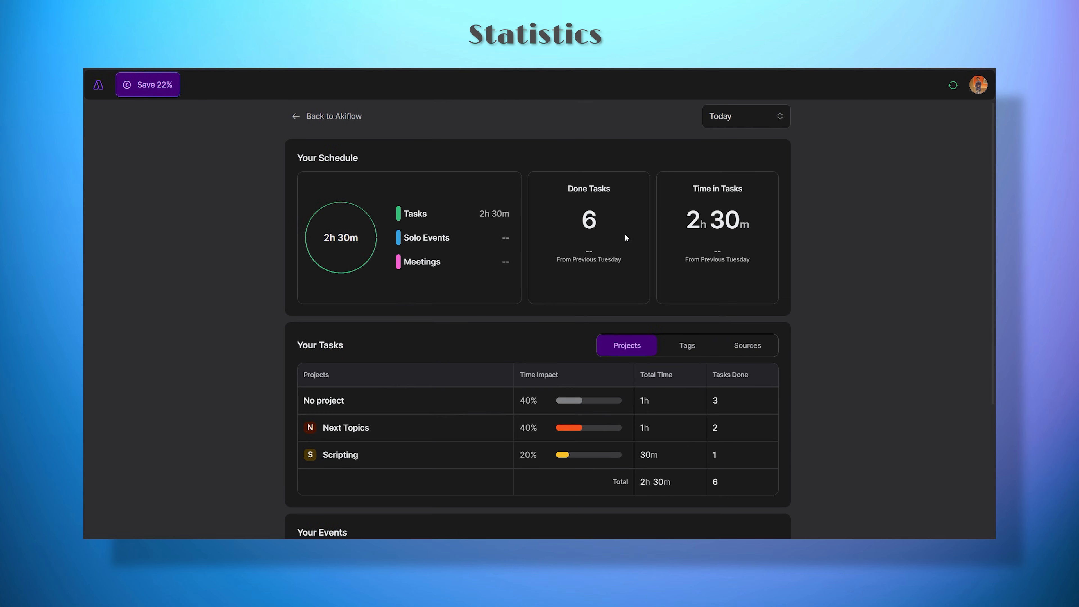
# Show quick actions for the overdue task 'Complete the video on best productivity apps'
pyautogui.scroll(-3)
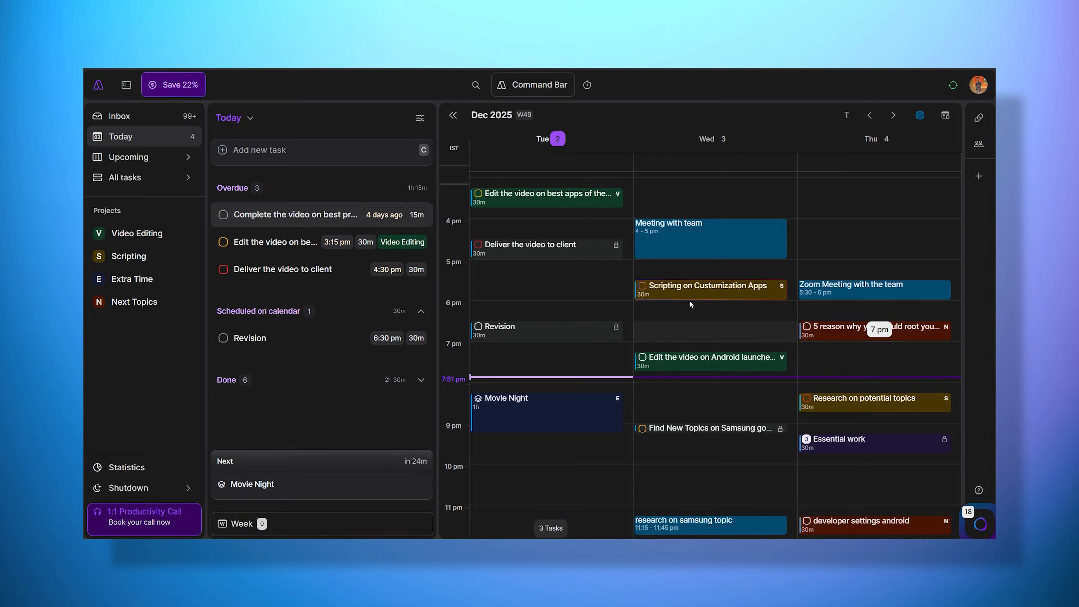
pyautogui.click(532, 84)
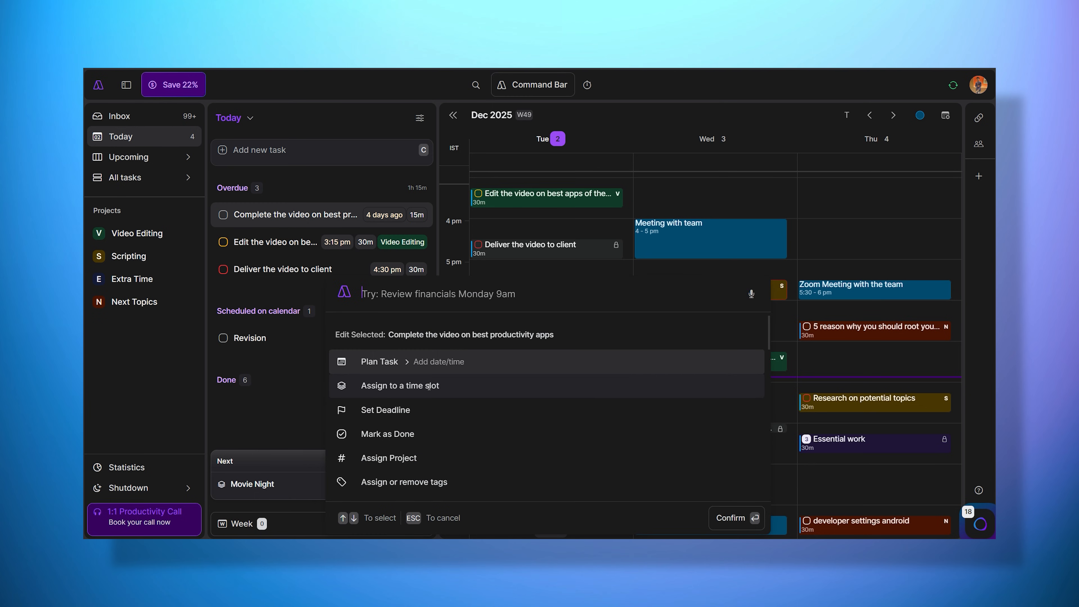
pyautogui.scroll(-3)
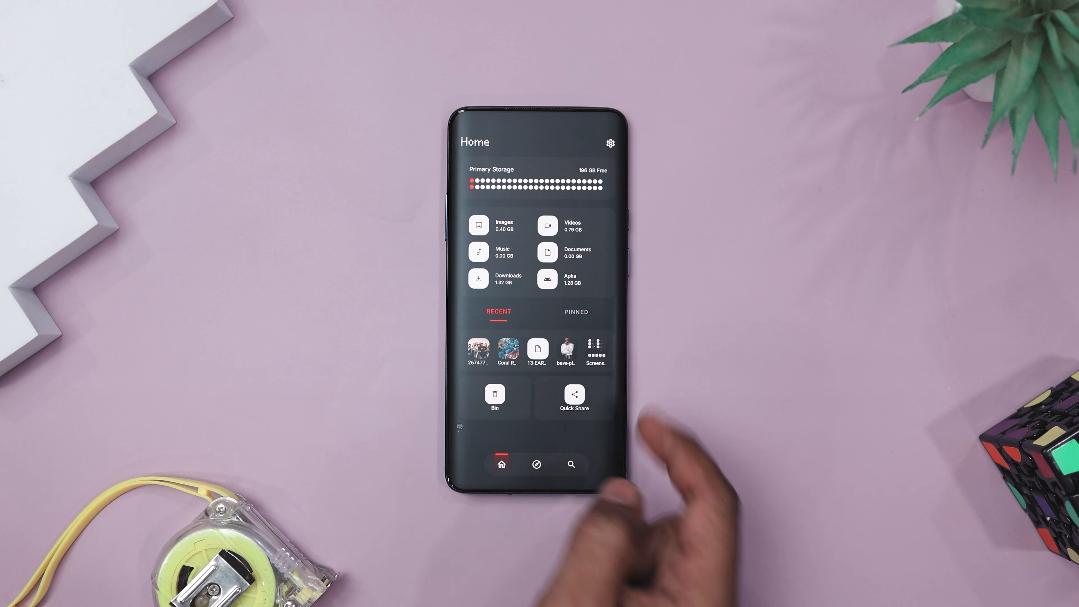
# Search storage for 'pdf', then 'images' via the suggestion, listing matching pictures
pyautogui.click(571, 463)
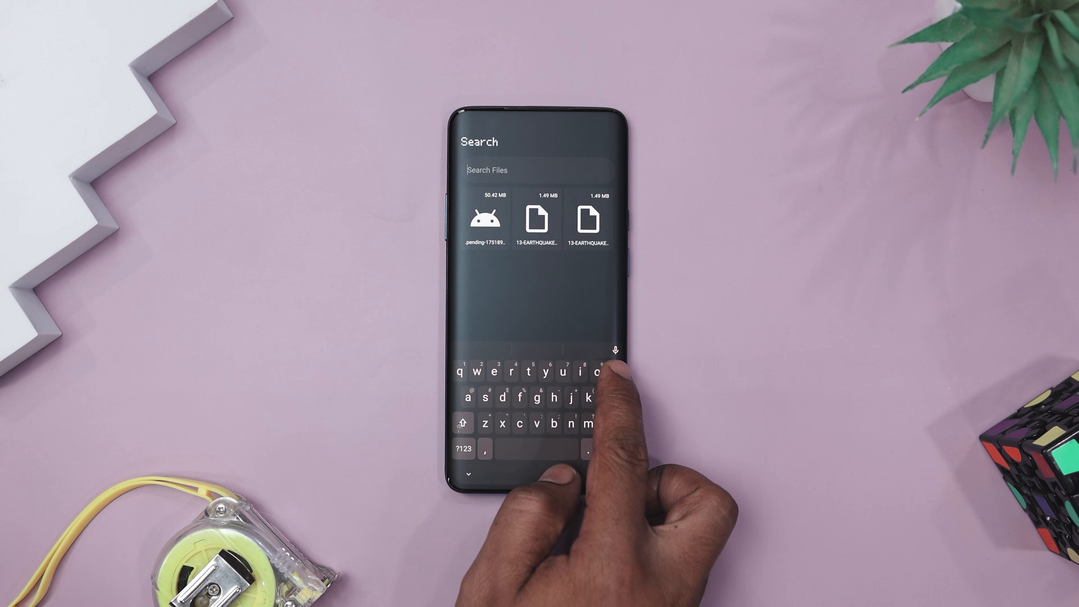
pyautogui.write('pdf')
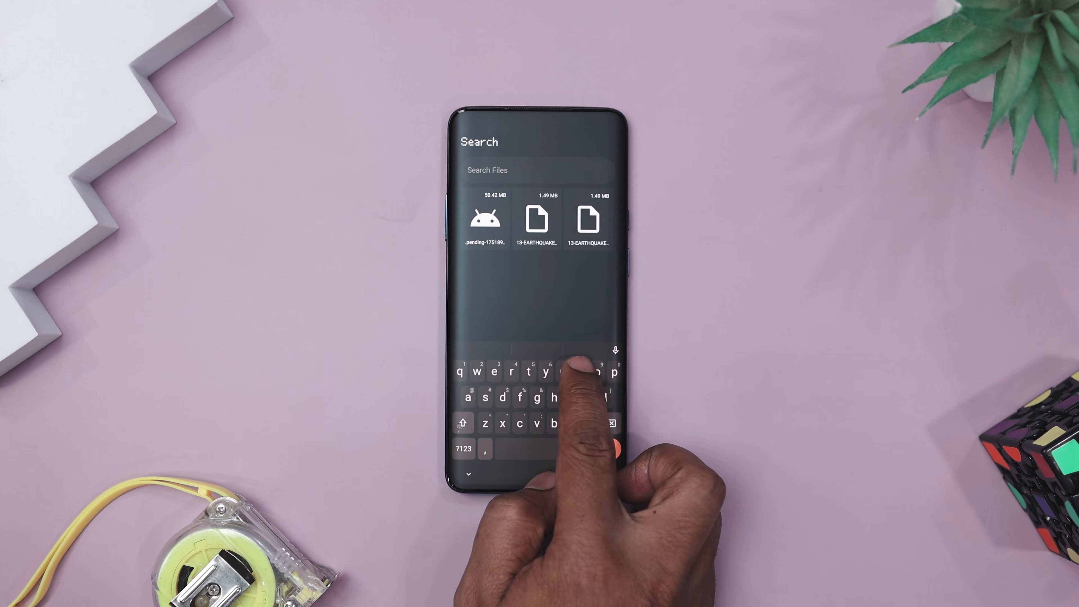
pyautogui.write('image')
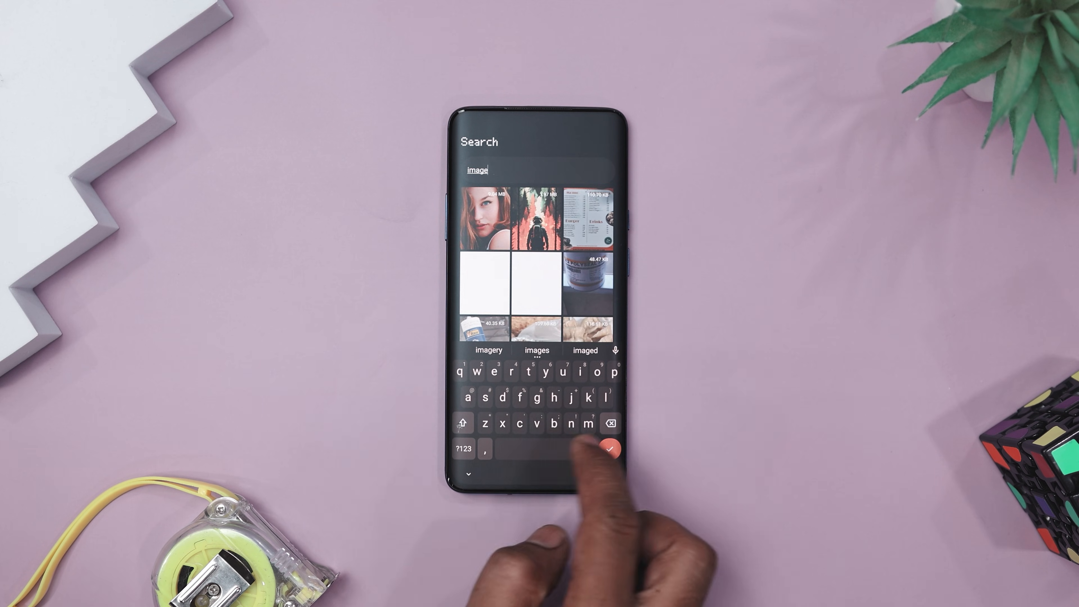
pyautogui.click(608, 448)
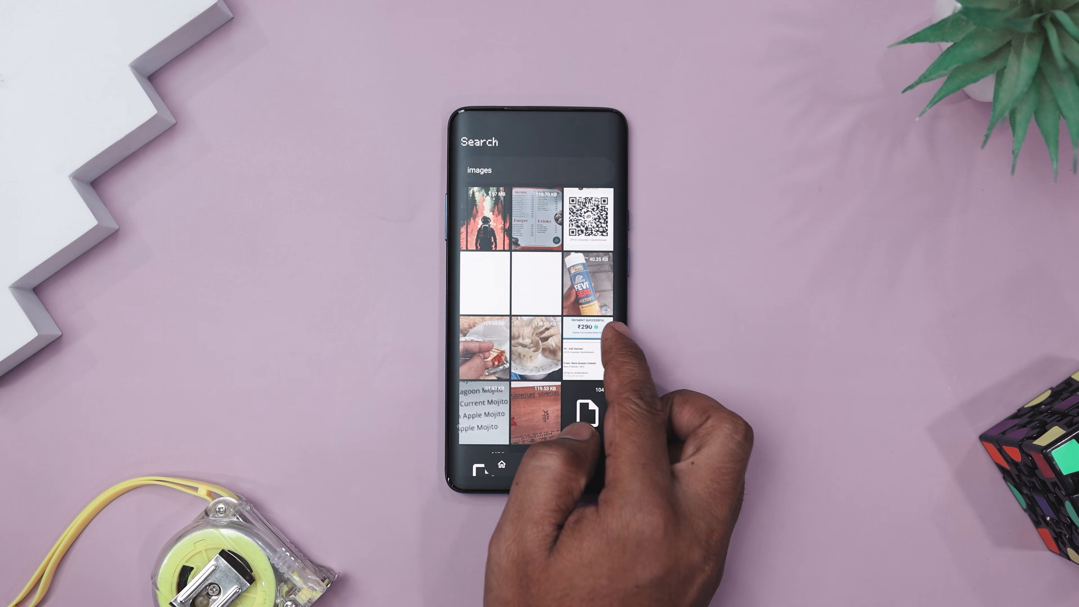
pyautogui.click(502, 463)
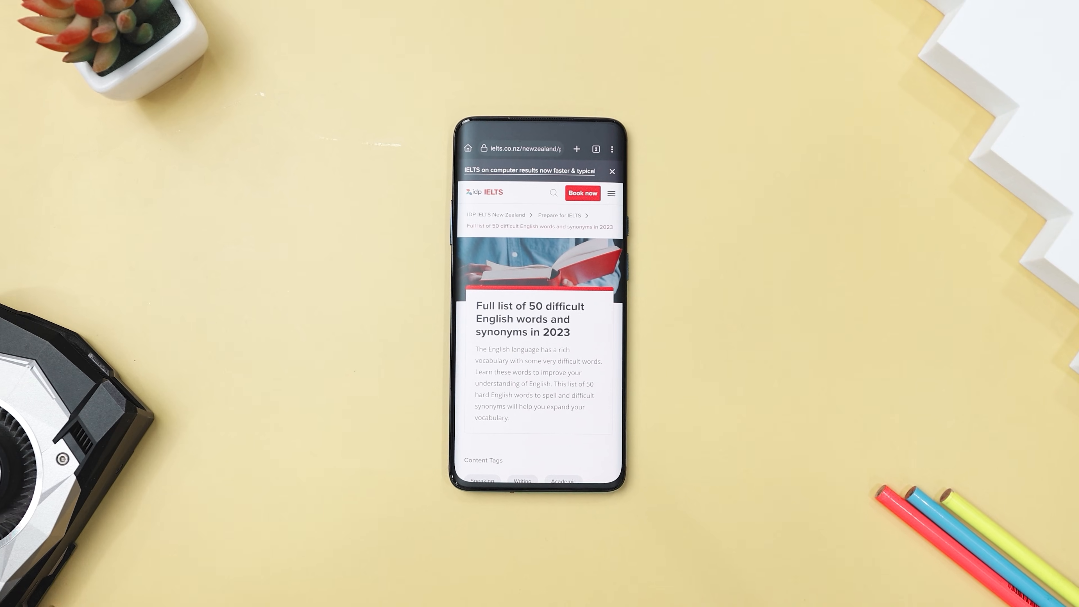
# Look up 'verisimilitude' from the article as a notification, then look up 'confabulate'
pyautogui.scroll(-3)
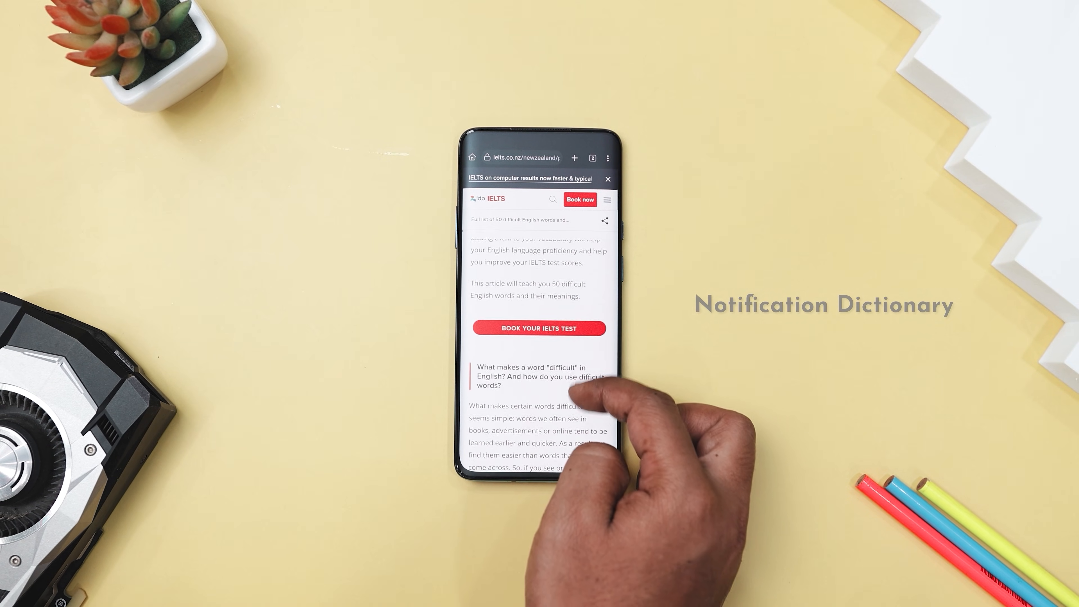
pyautogui.scroll(3)
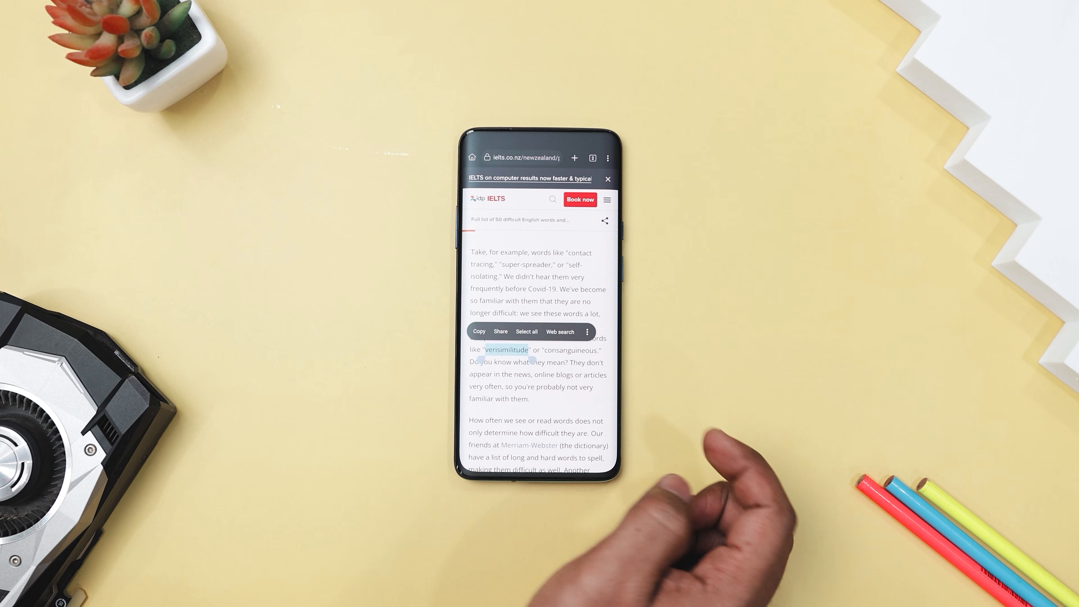
pyautogui.click(586, 331)
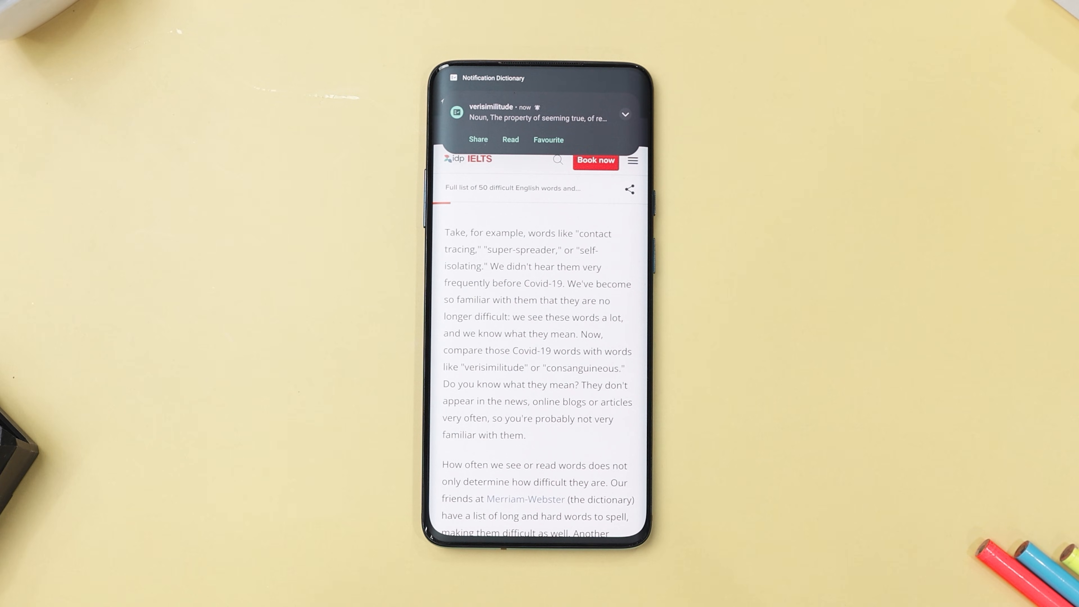
pyautogui.click(623, 114)
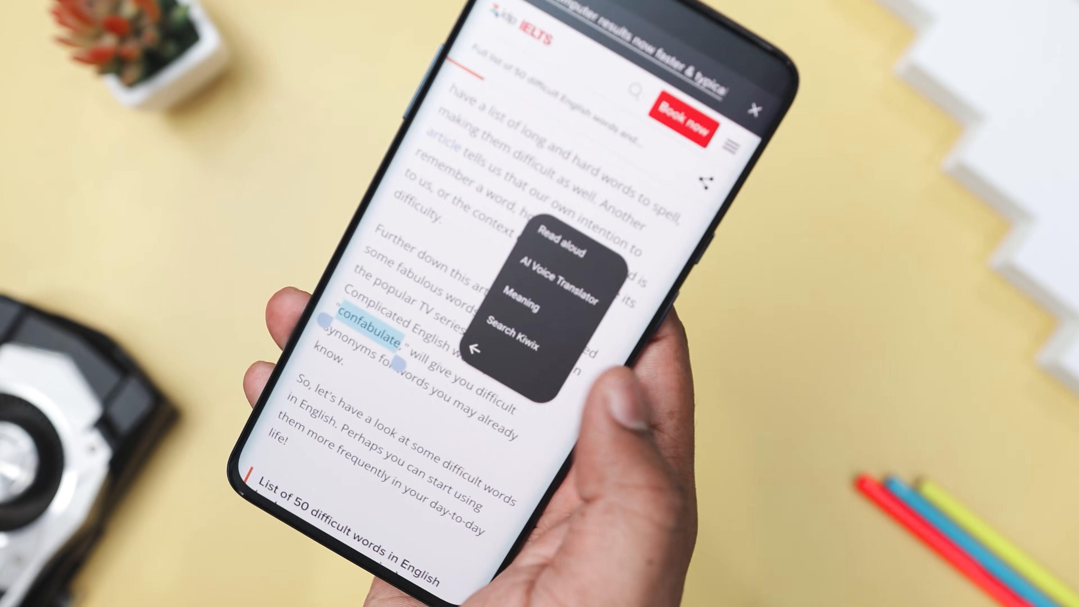
pyautogui.click(525, 287)
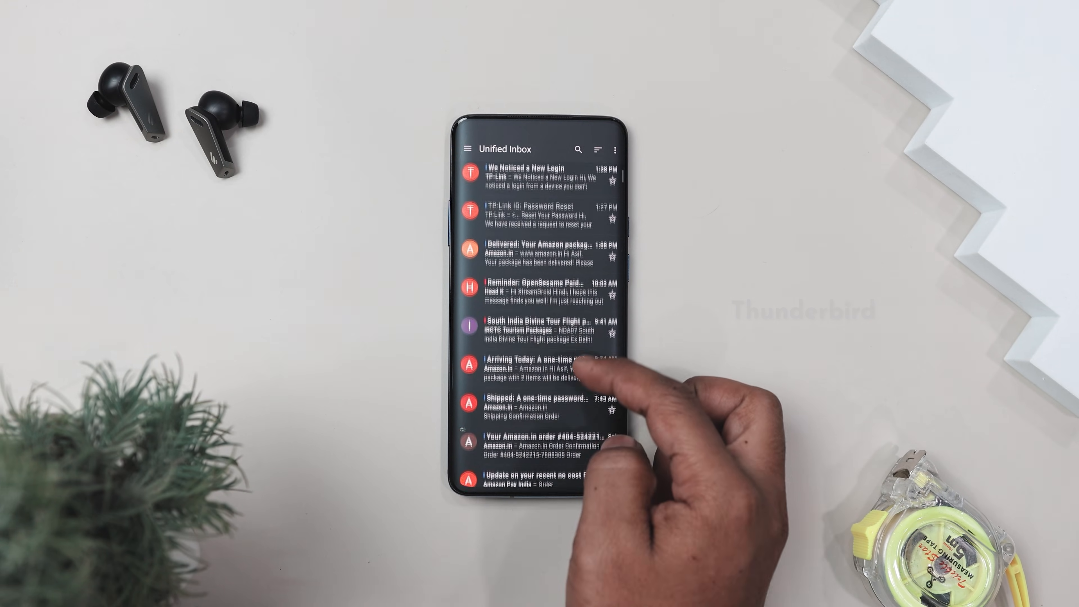
# Read the monthly Amazon Associates report email and return to the unified inbox
pyautogui.scroll(-3)
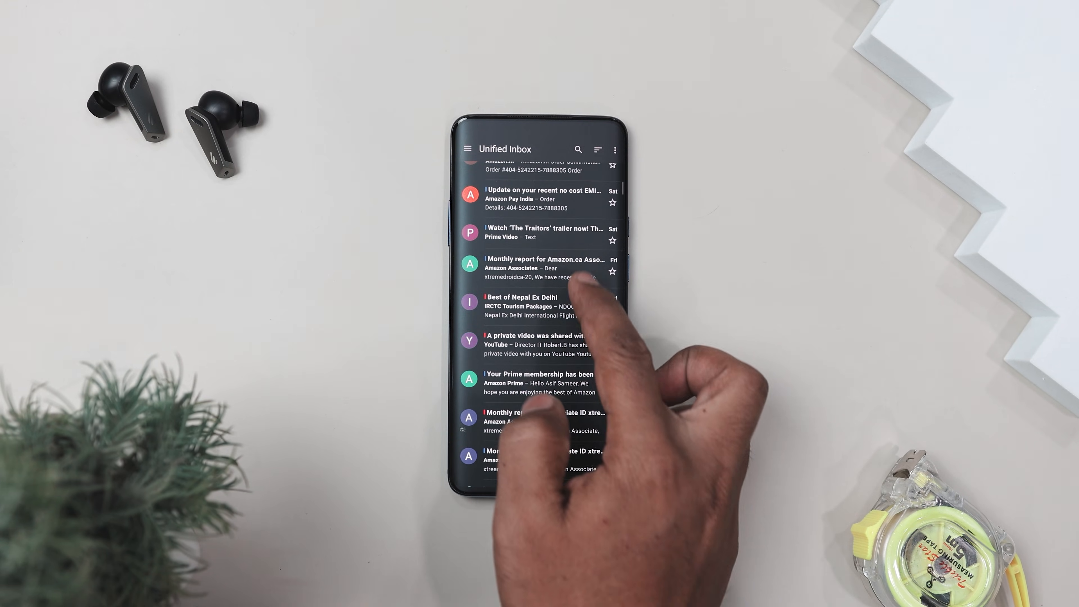
pyautogui.click(540, 268)
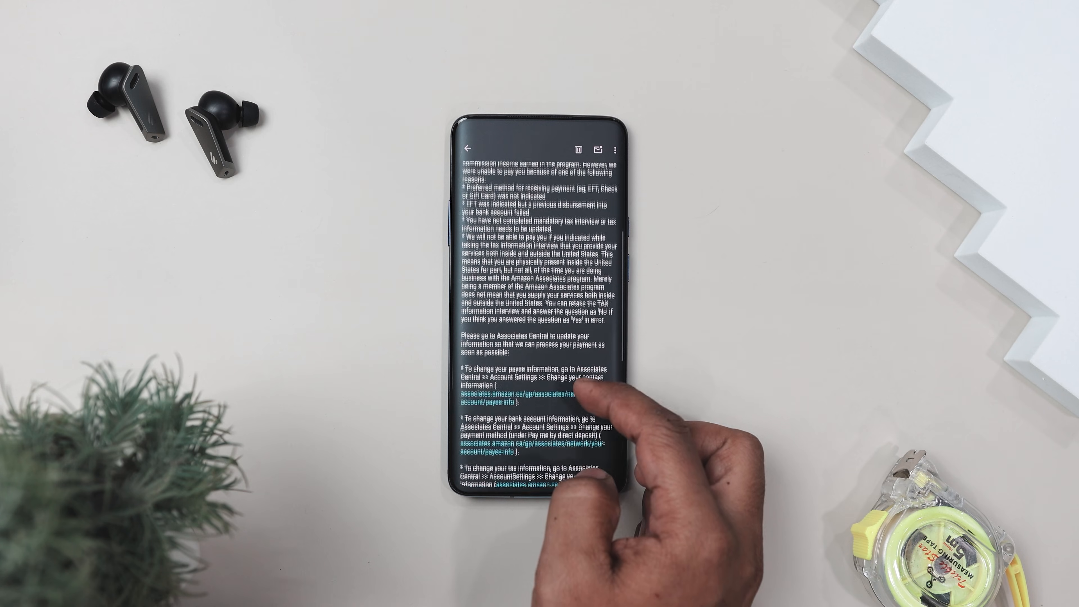
pyautogui.click(471, 149)
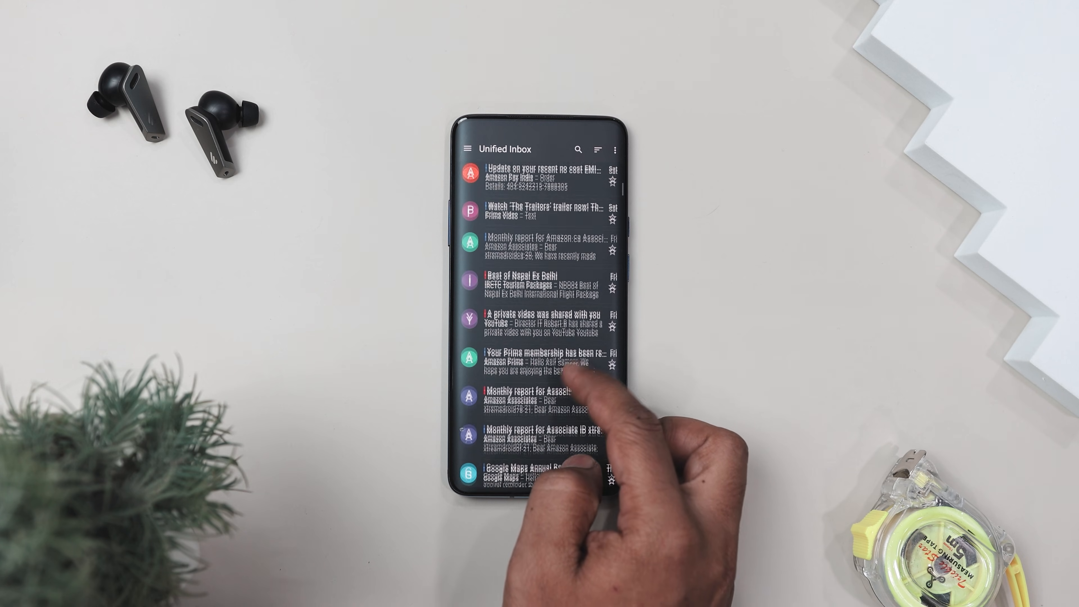
pyautogui.click(467, 149)
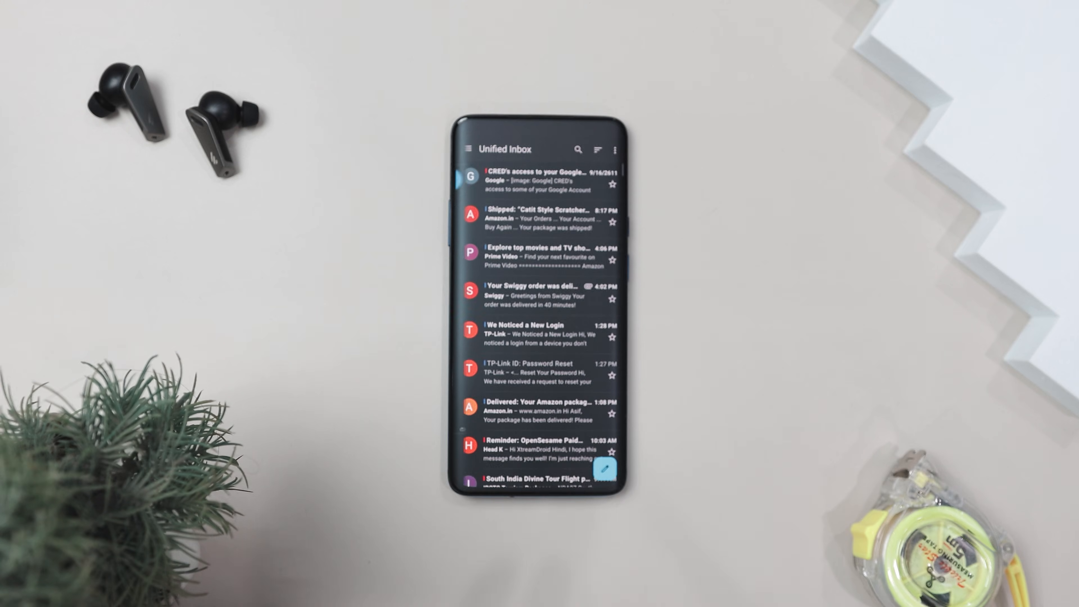
# Read the no cost EMI order update email, then show the accounts and folders list
pyautogui.scroll(-3)
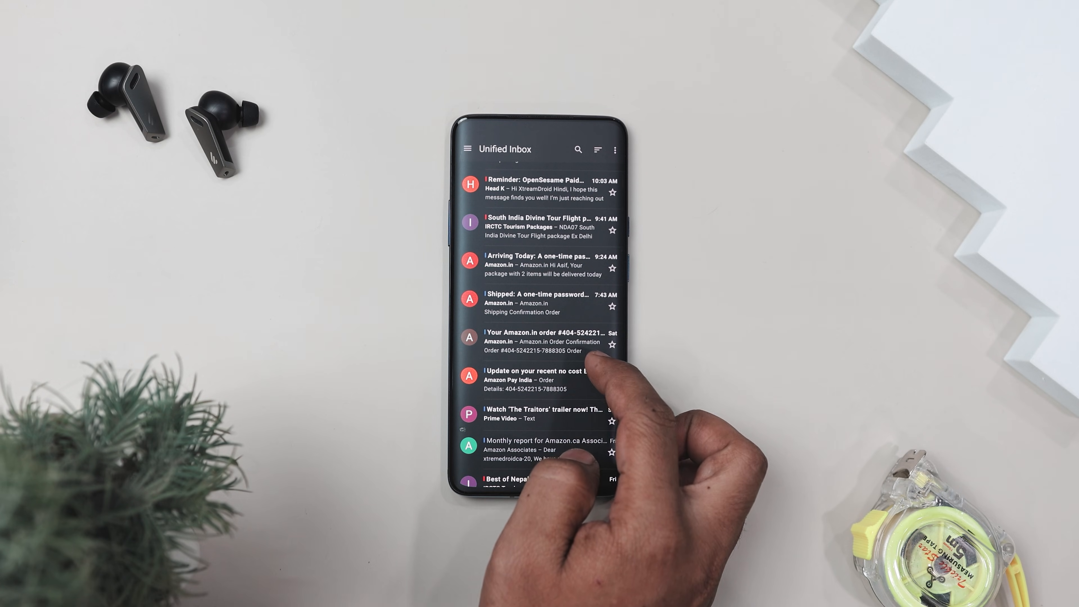
pyautogui.click(536, 379)
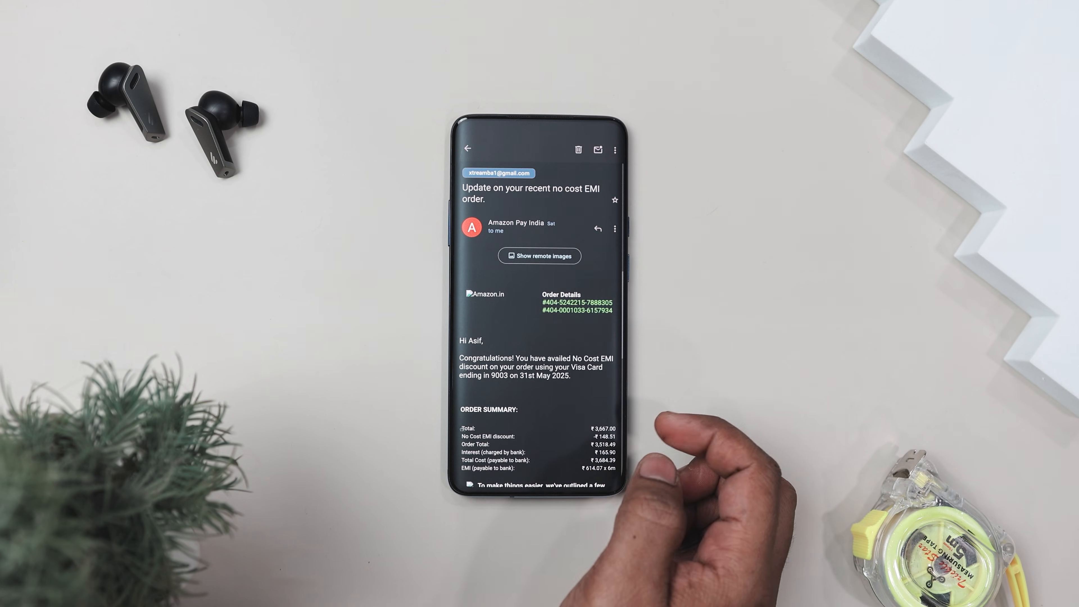
pyautogui.click(468, 149)
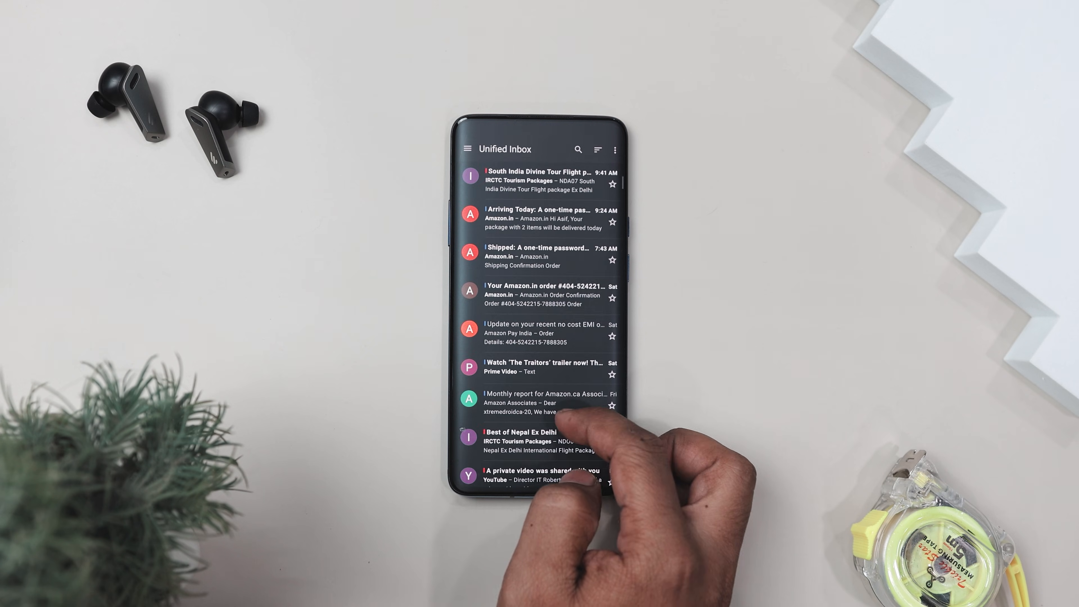
pyautogui.click(468, 149)
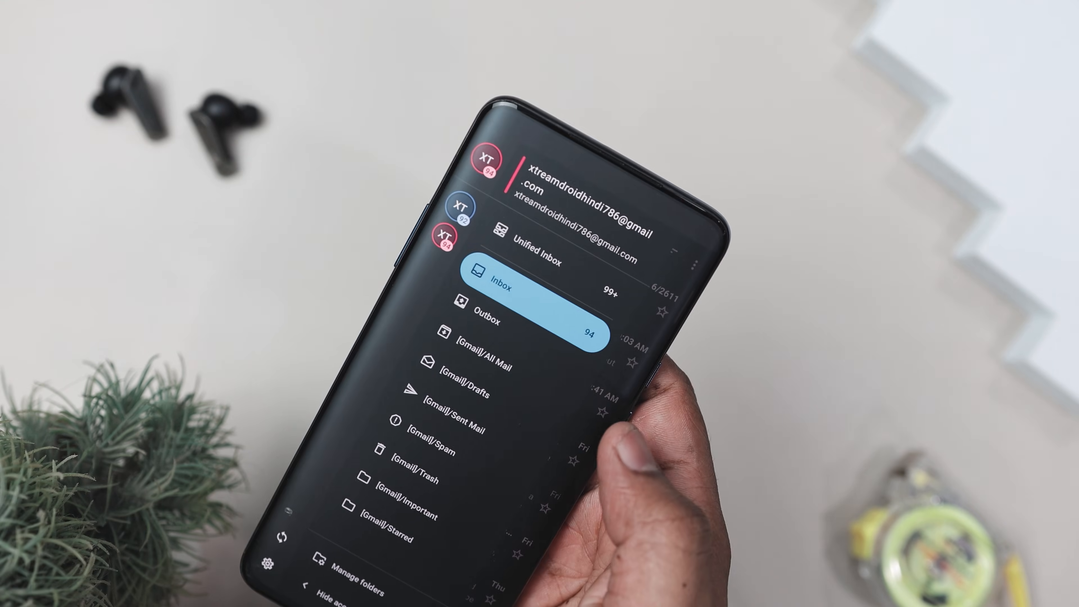
pyautogui.click(457, 208)
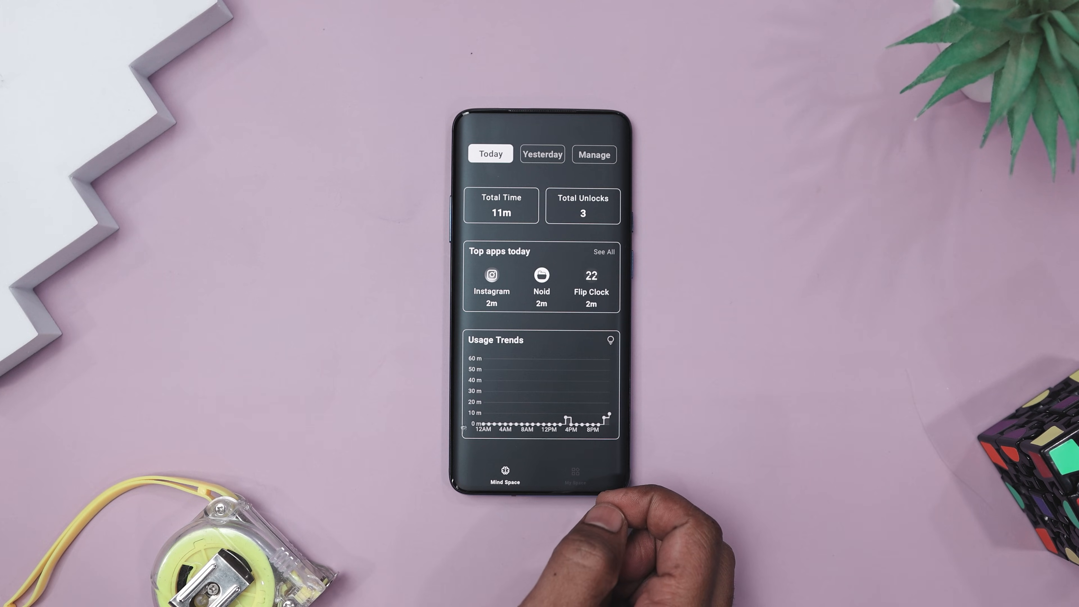
# View My Space with weather and app tiles, then launch Instagram and browse its feed
pyautogui.click(576, 473)
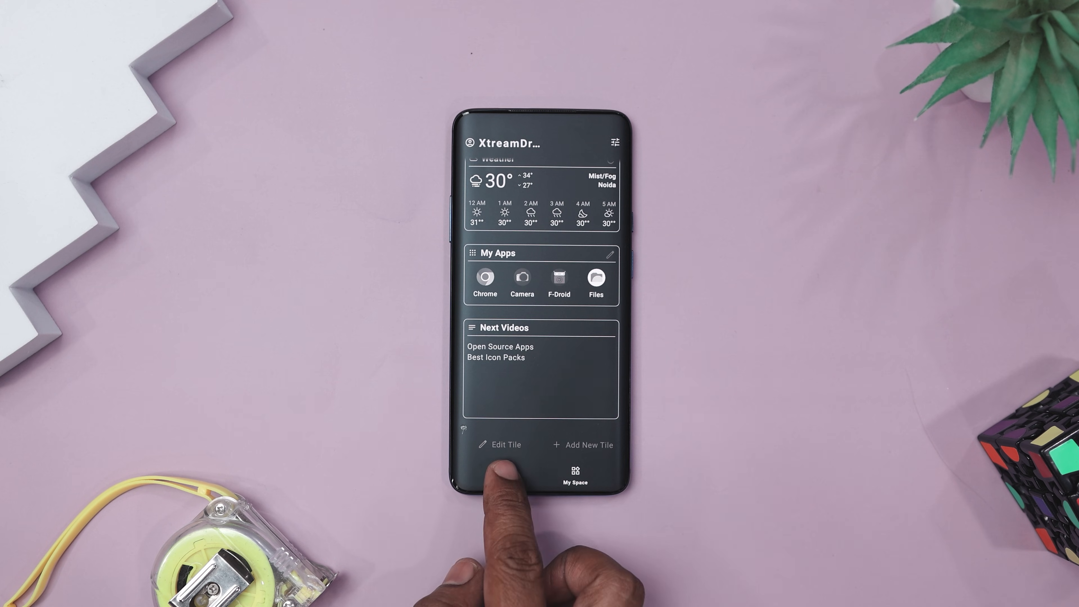
pyautogui.click(504, 475)
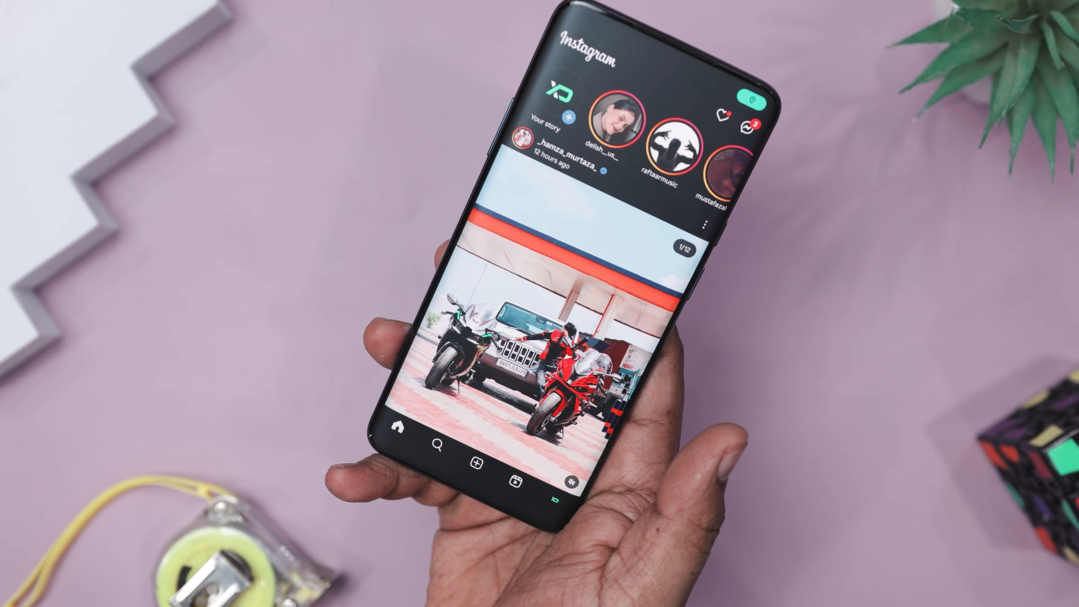
pyautogui.scroll(-3)
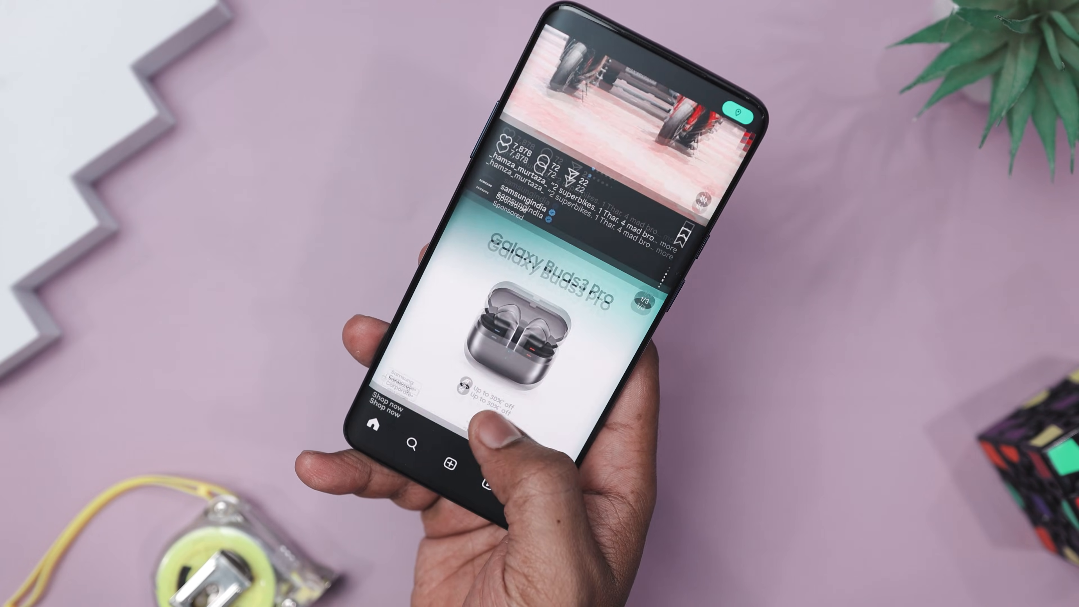
pyautogui.scroll(3)
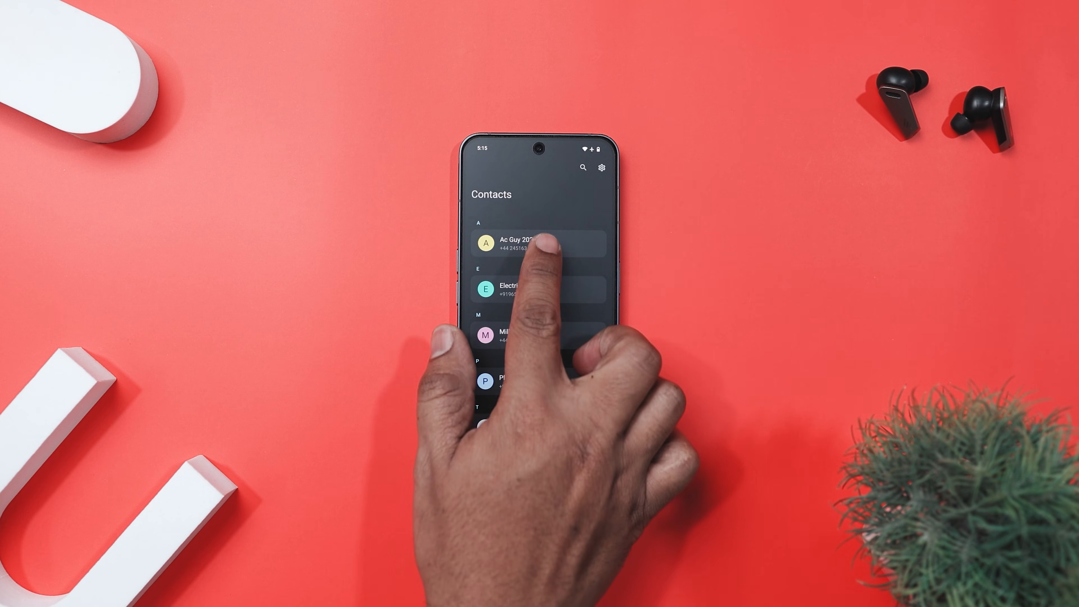
# View the first contact's details with WhatsApp and Telegram options expanded
pyautogui.click(523, 243)
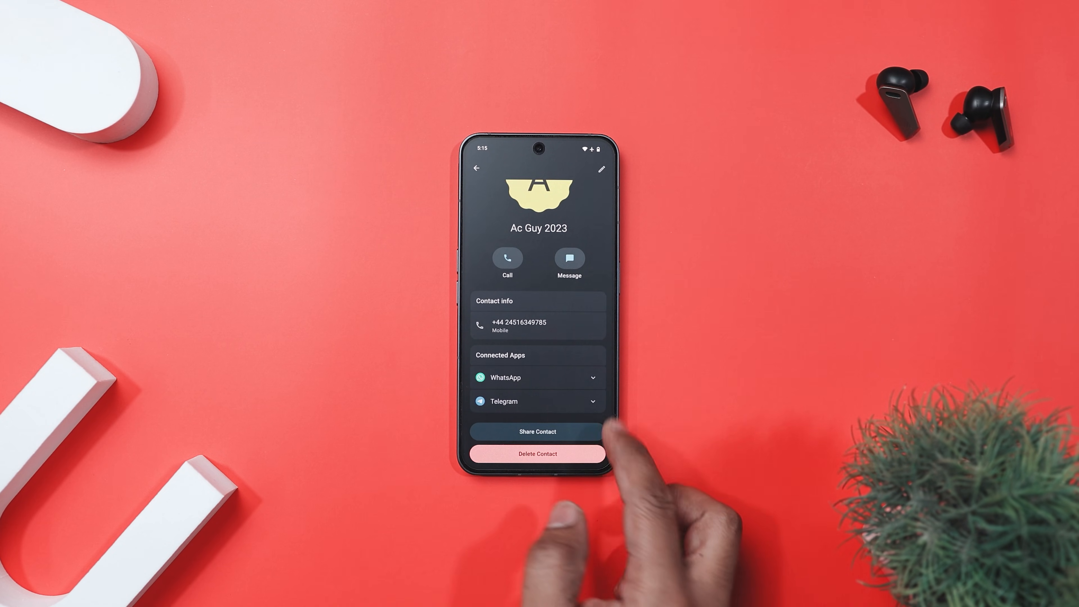
pyautogui.click(505, 377)
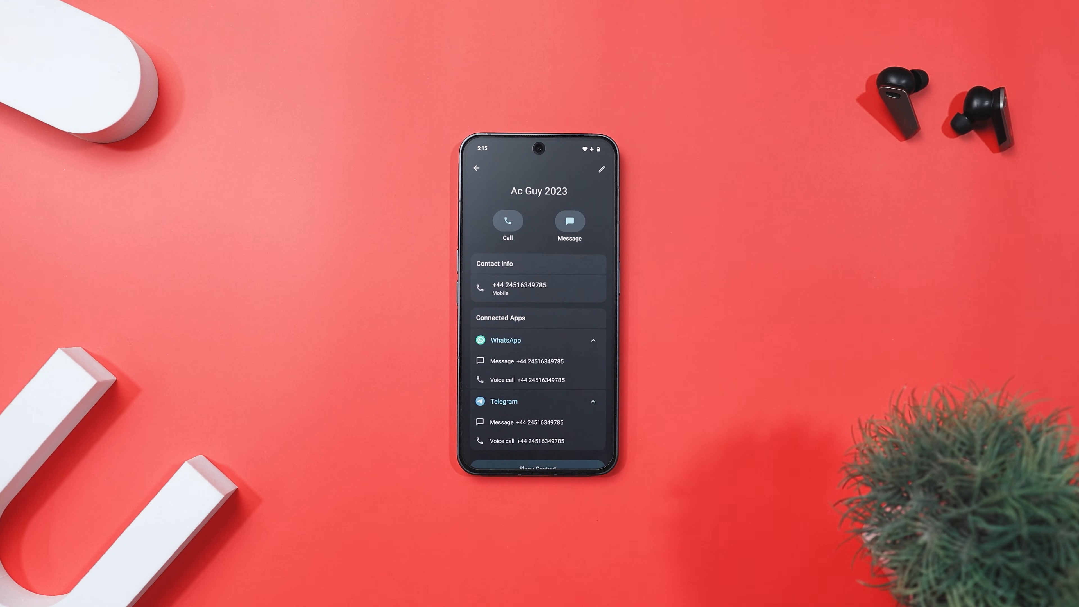
pyautogui.scroll(3)
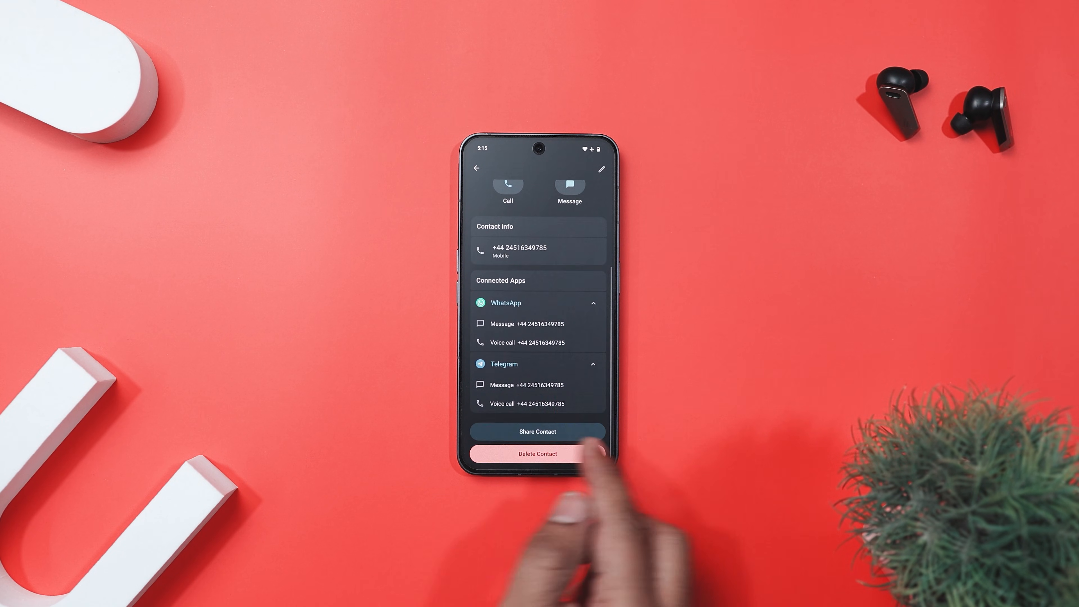
# Save new contact Parcel with a 4:00 appointment, Delhi location and 'Go pro' note
pyautogui.click(537, 431)
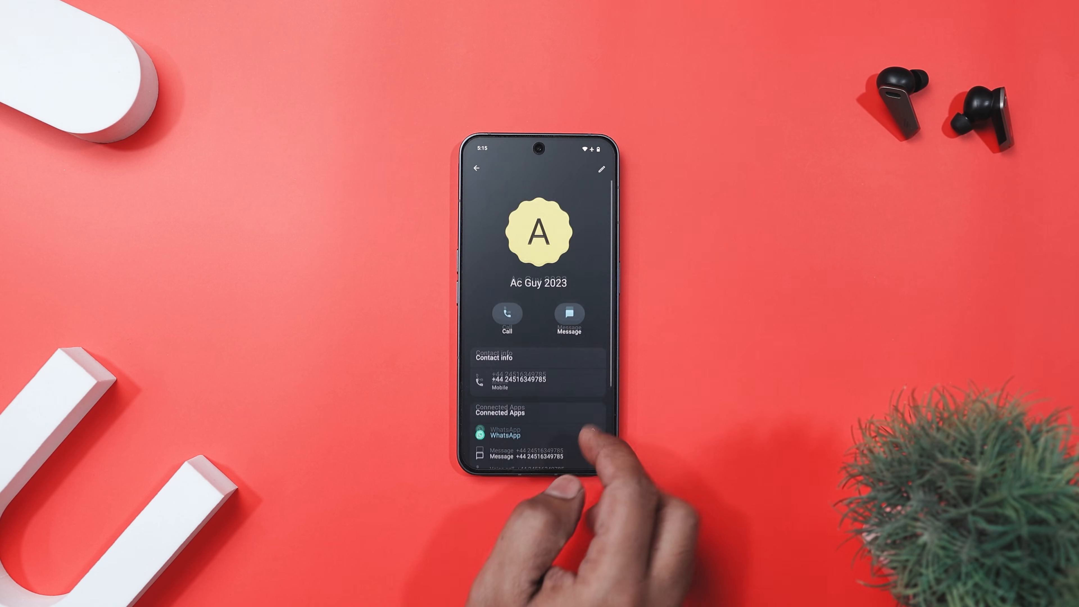
pyautogui.scroll(3)
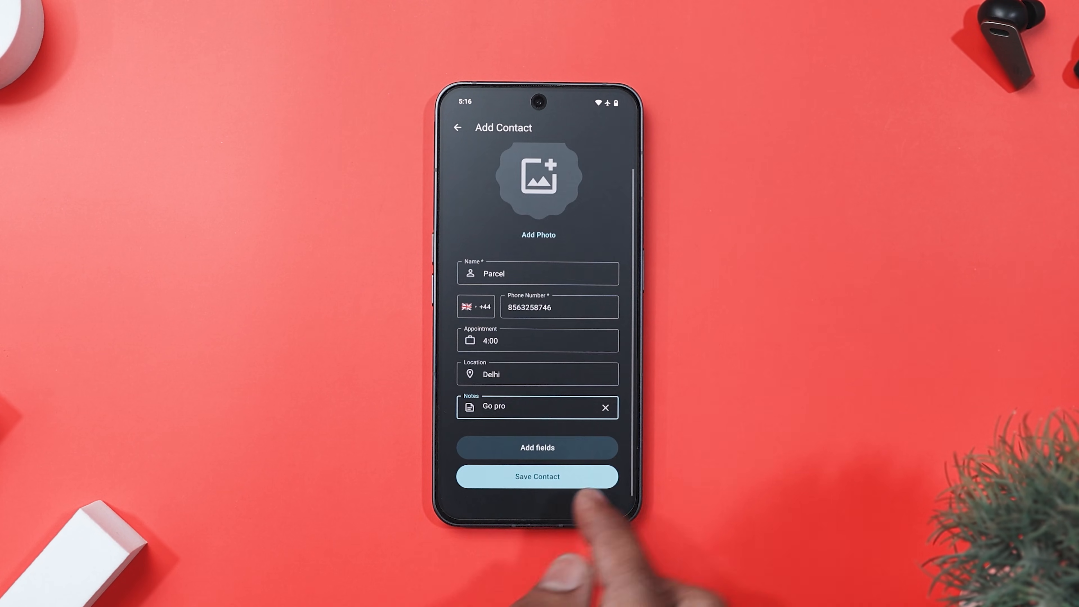
pyautogui.click(537, 476)
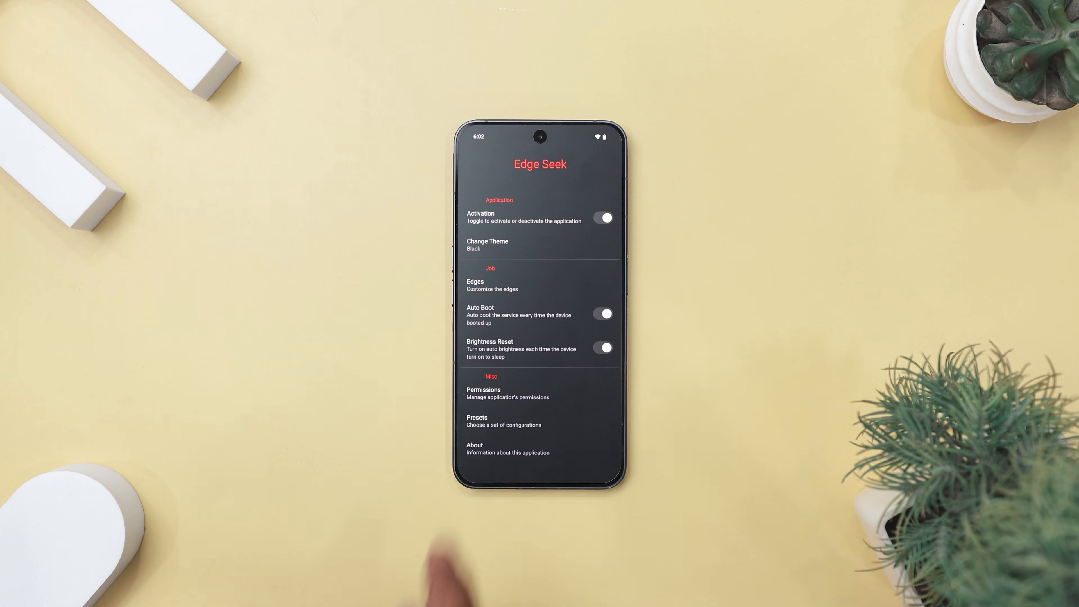
# Open the right-centre edge's configuration, showing seeking set to control brightness
pyautogui.click(491, 284)
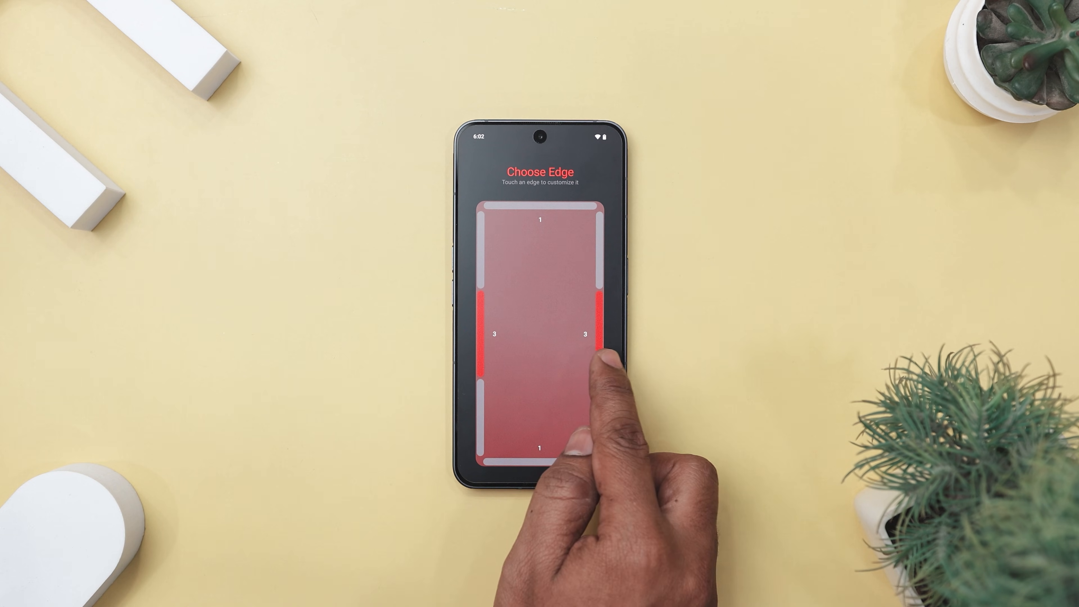
pyautogui.click(595, 334)
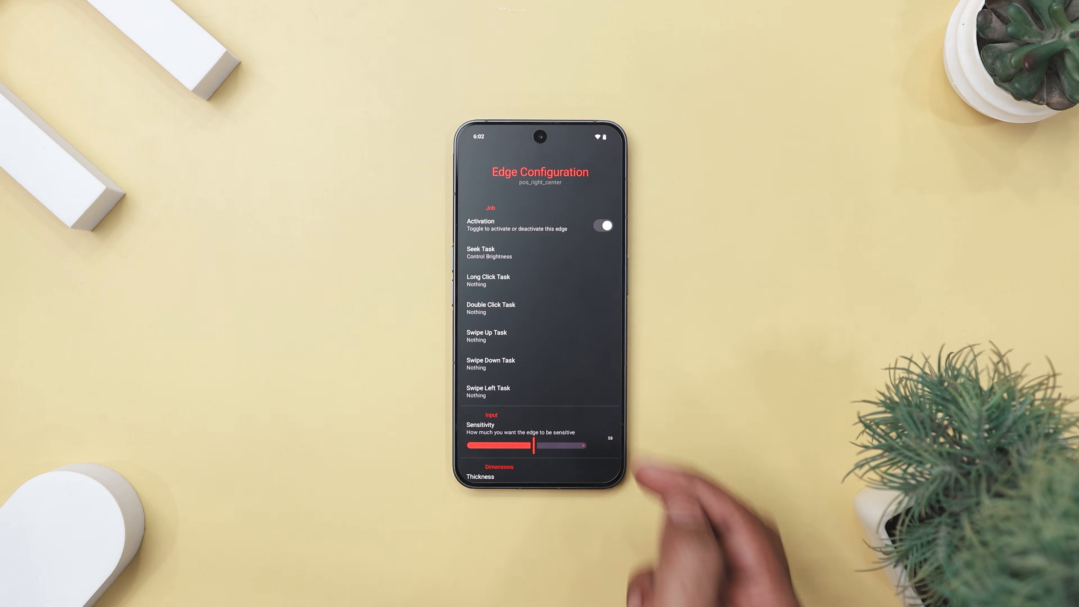
pyautogui.click(489, 251)
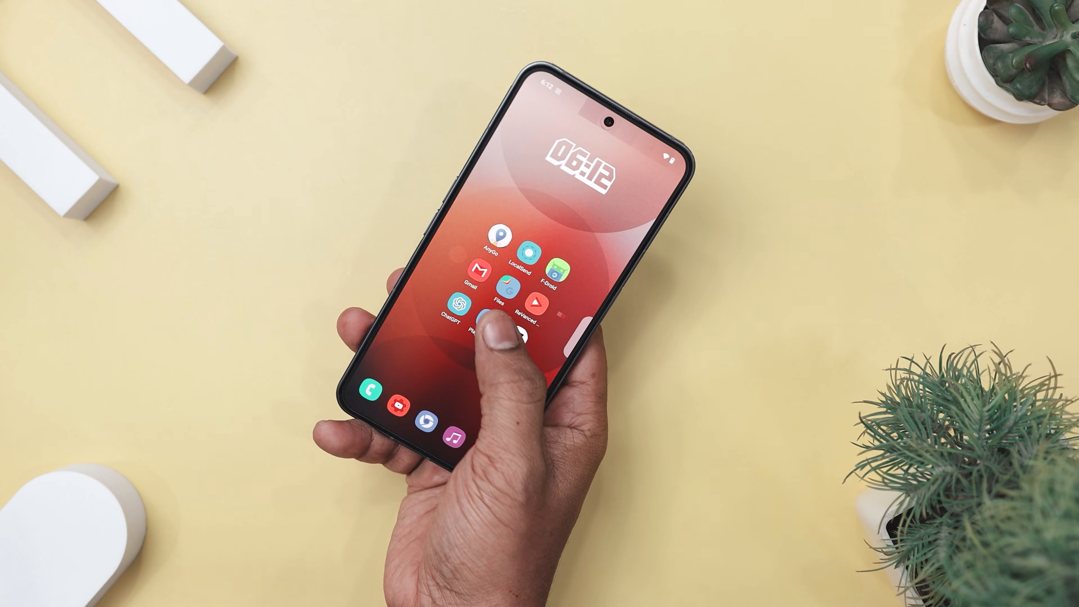
# Select AppDrop, AppKiller and Apple for KWGT for the default folder and confirm with DONE
pyautogui.click(455, 291)
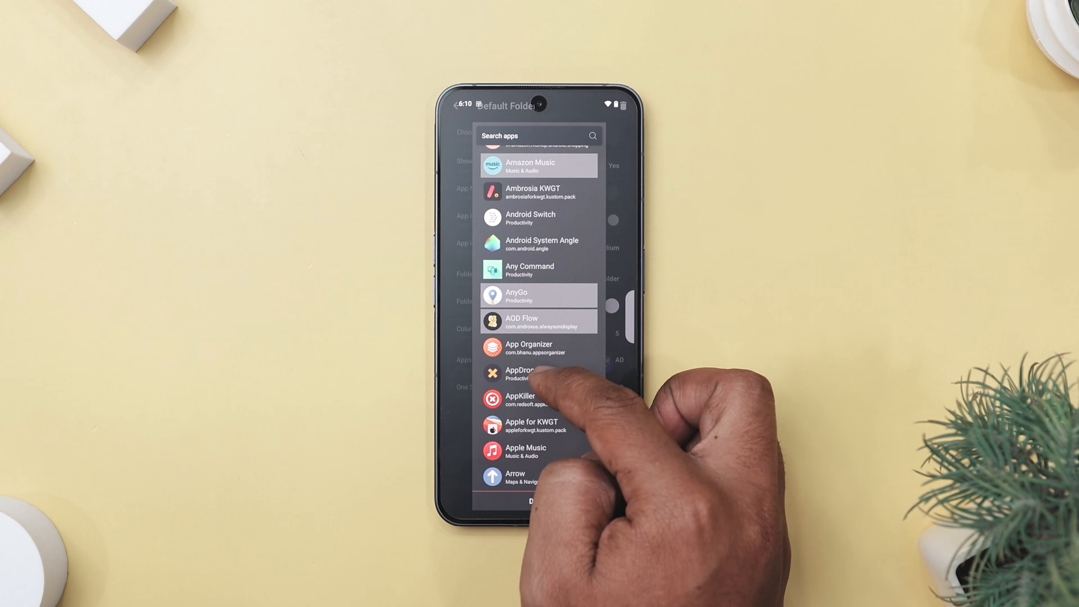
pyautogui.scroll(3)
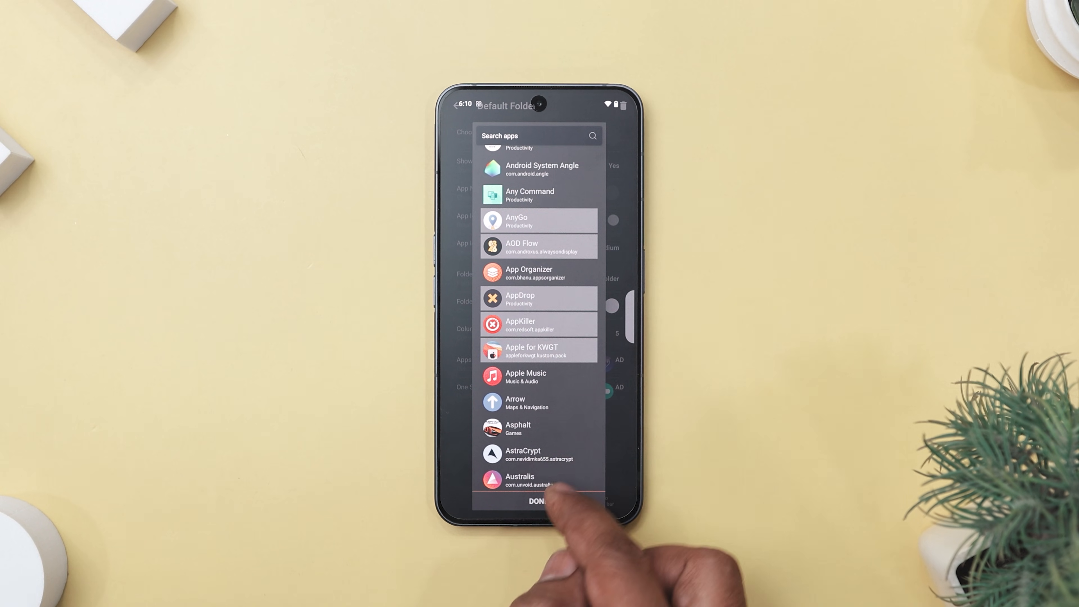
pyautogui.click(541, 500)
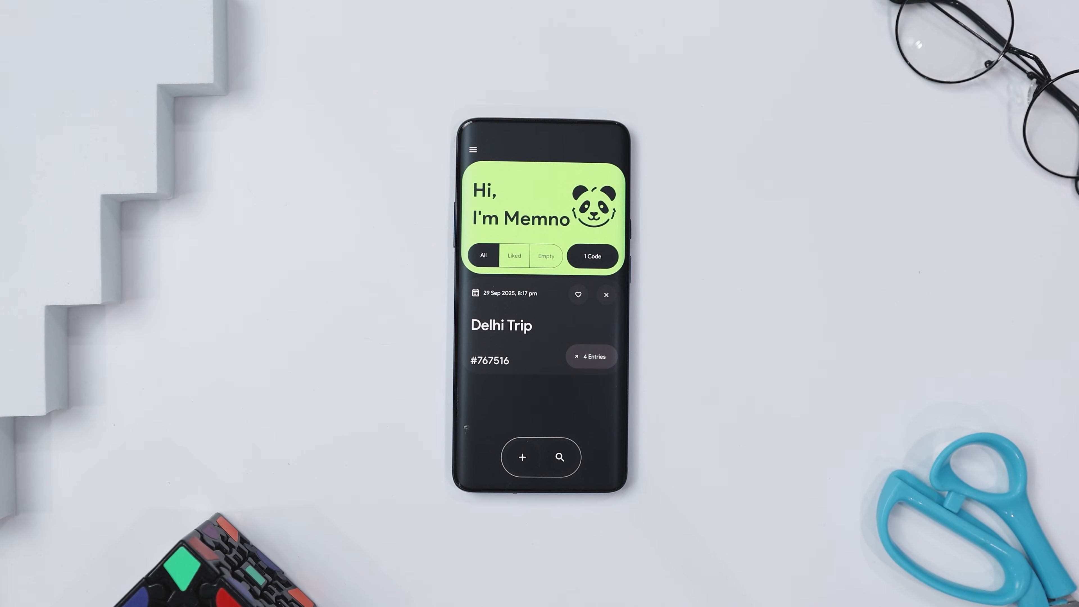
# Enter the Delhi Trip collection and view its saved after-hours restaurants article in the browser
pyautogui.click(500, 325)
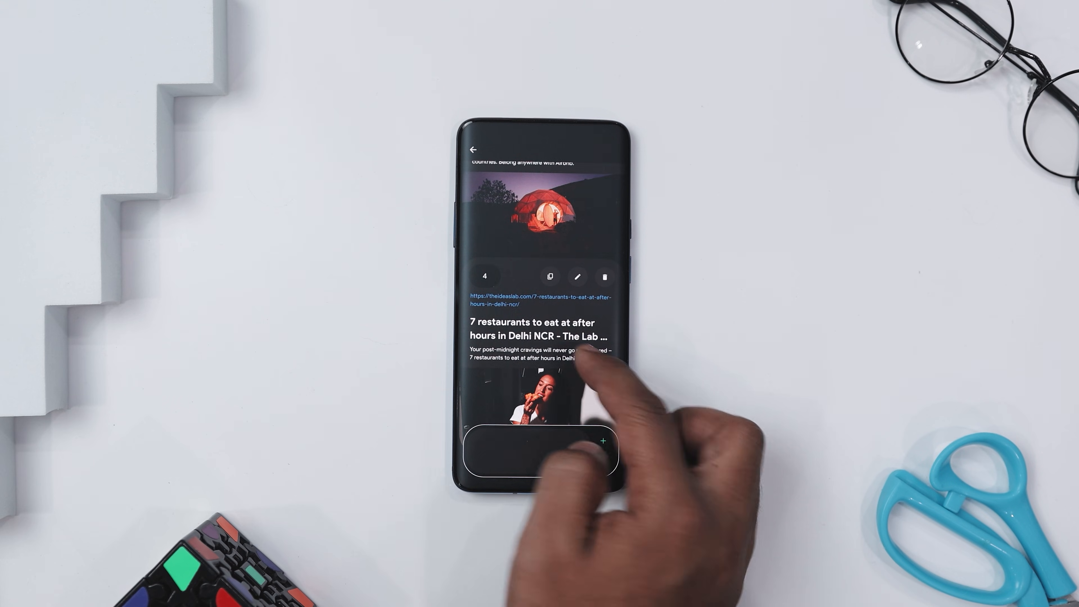
pyautogui.click(540, 337)
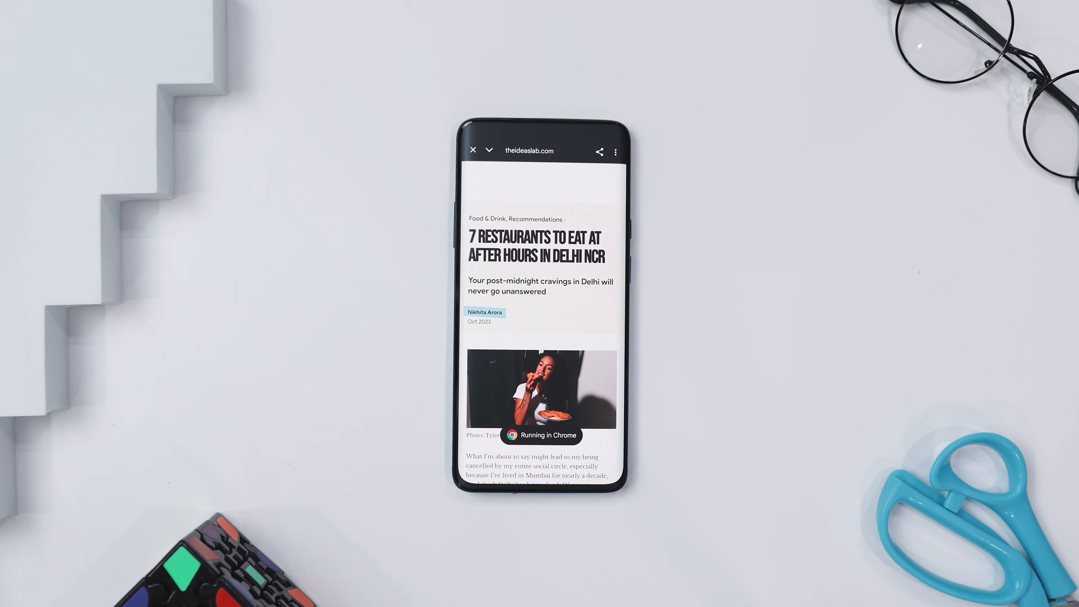